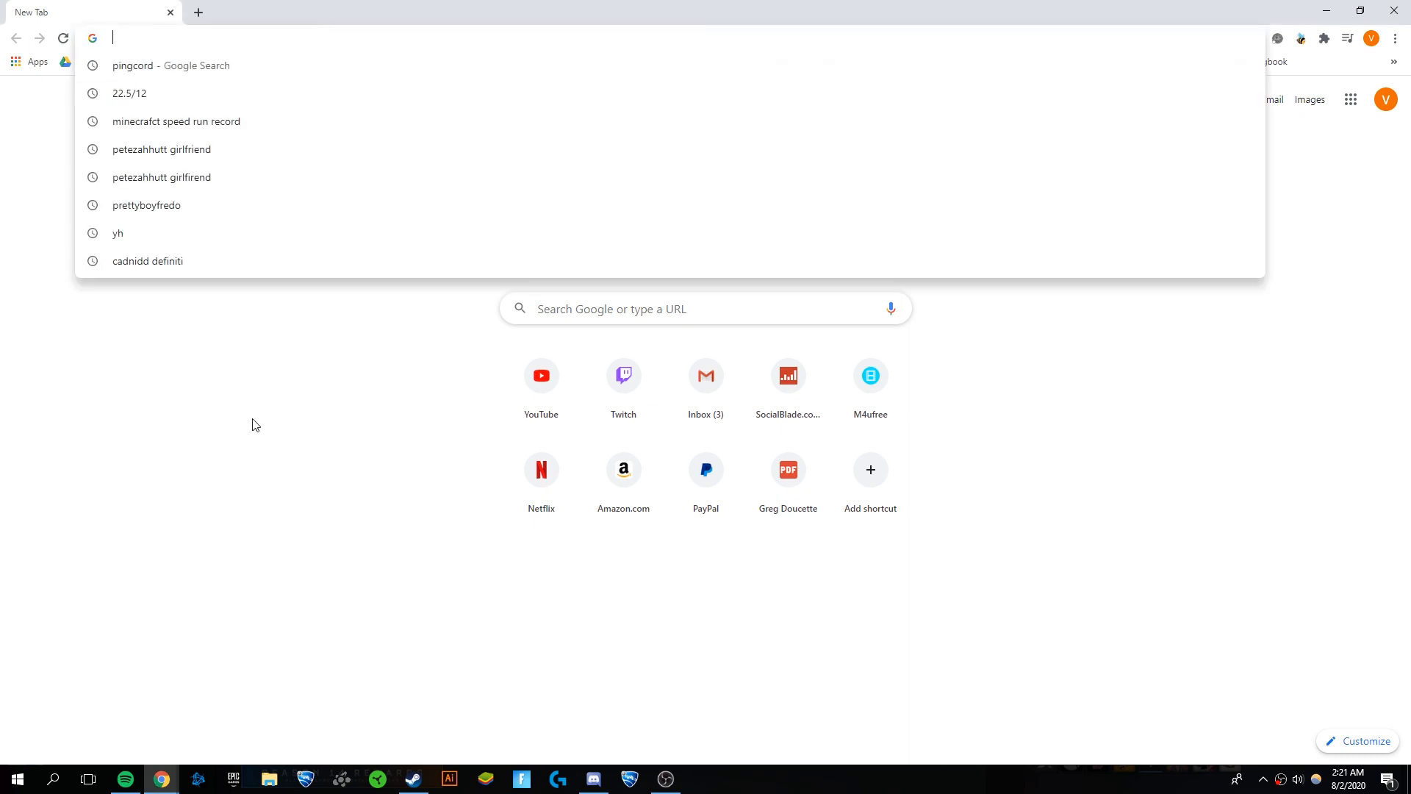
{"action": "mouse_move", "coordinate": [198, 93]}
{"action": "type", "text": "pingcor"}
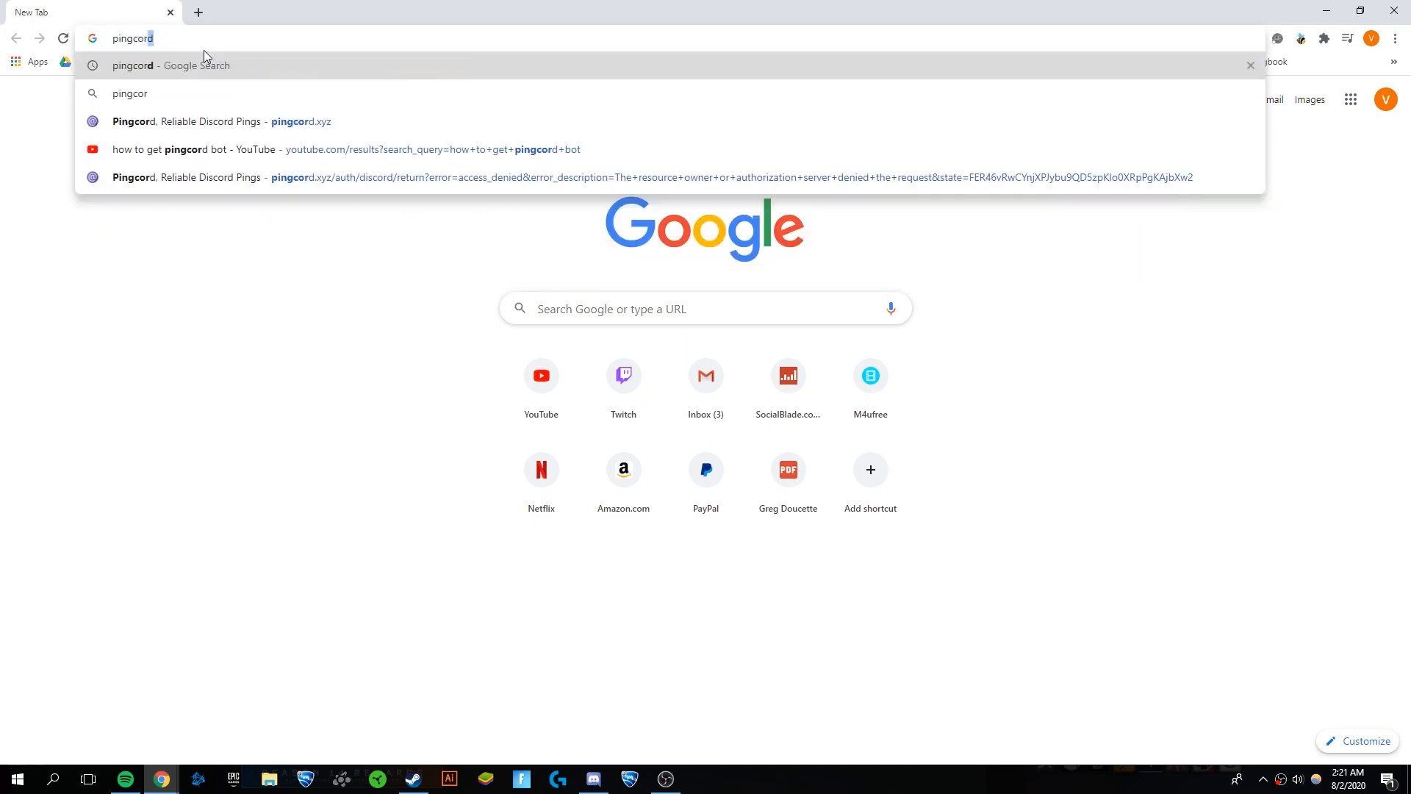
- Run a Google search for 'pingcord' from the Chrome address bar
{"action": "key", "text": "Return"}
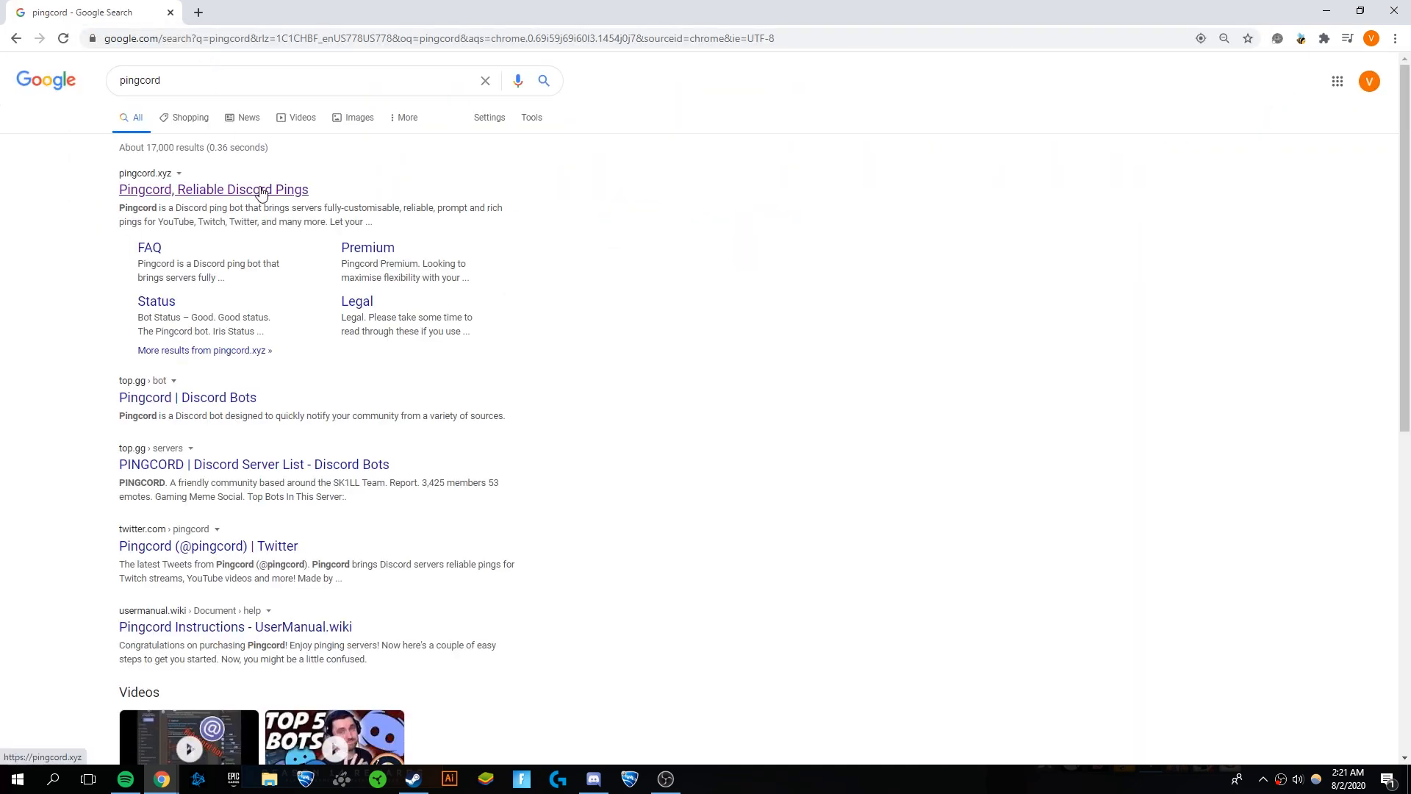
- Open pingcord.xyz and log in by authorizing Pingcord with the Discord account
{"action": "left_click", "coordinate": [213, 189]}
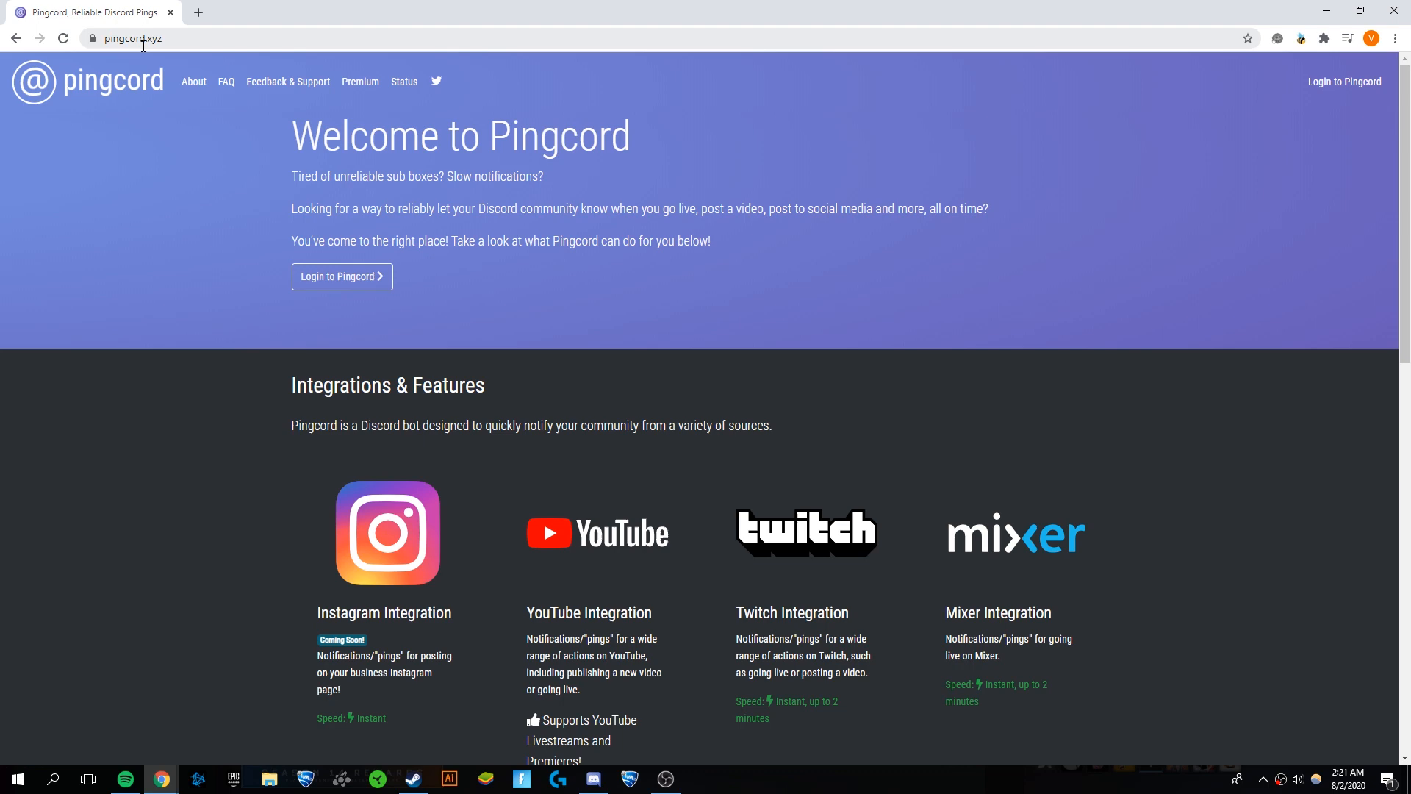
{"action": "mouse_move", "coordinate": [1343, 81]}
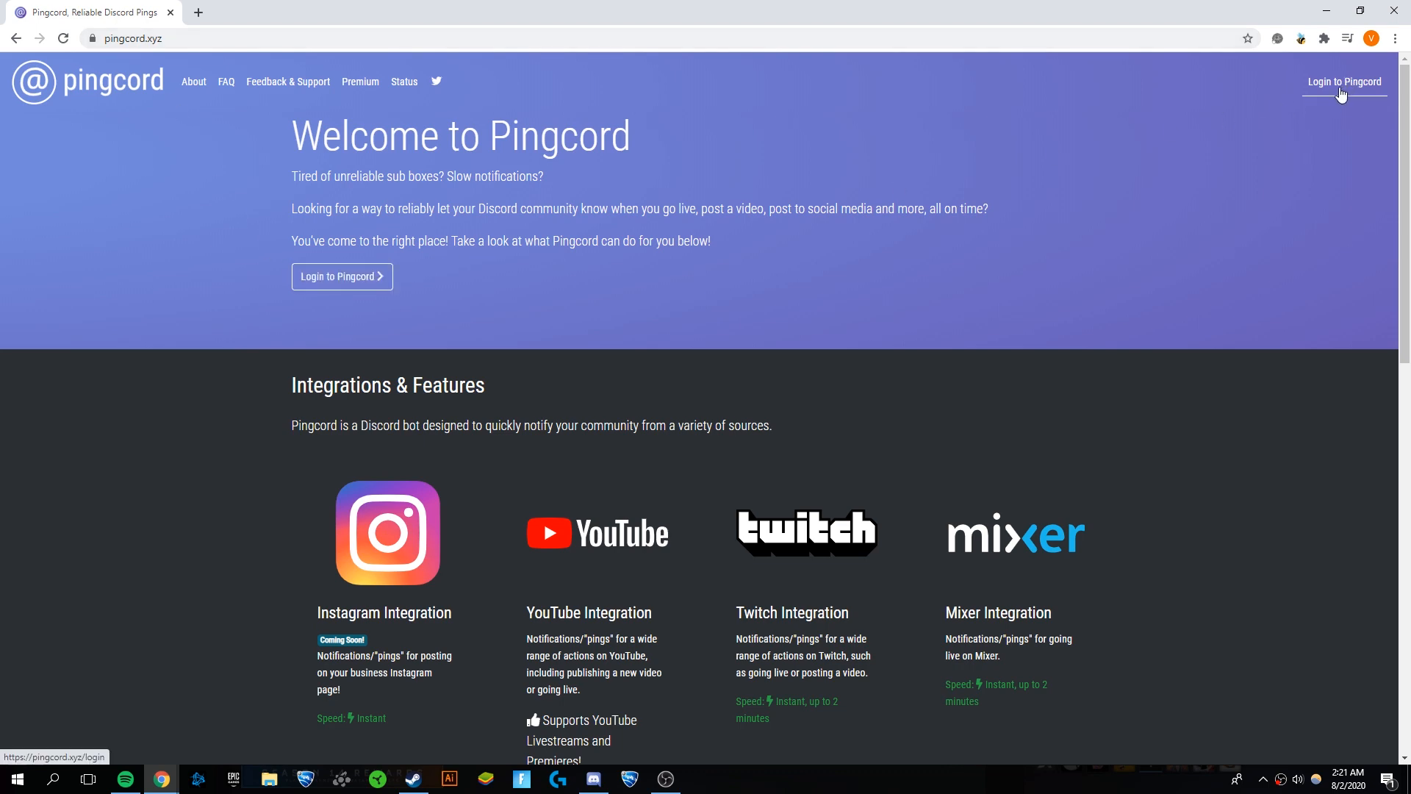
{"action": "left_click", "coordinate": [1343, 81]}
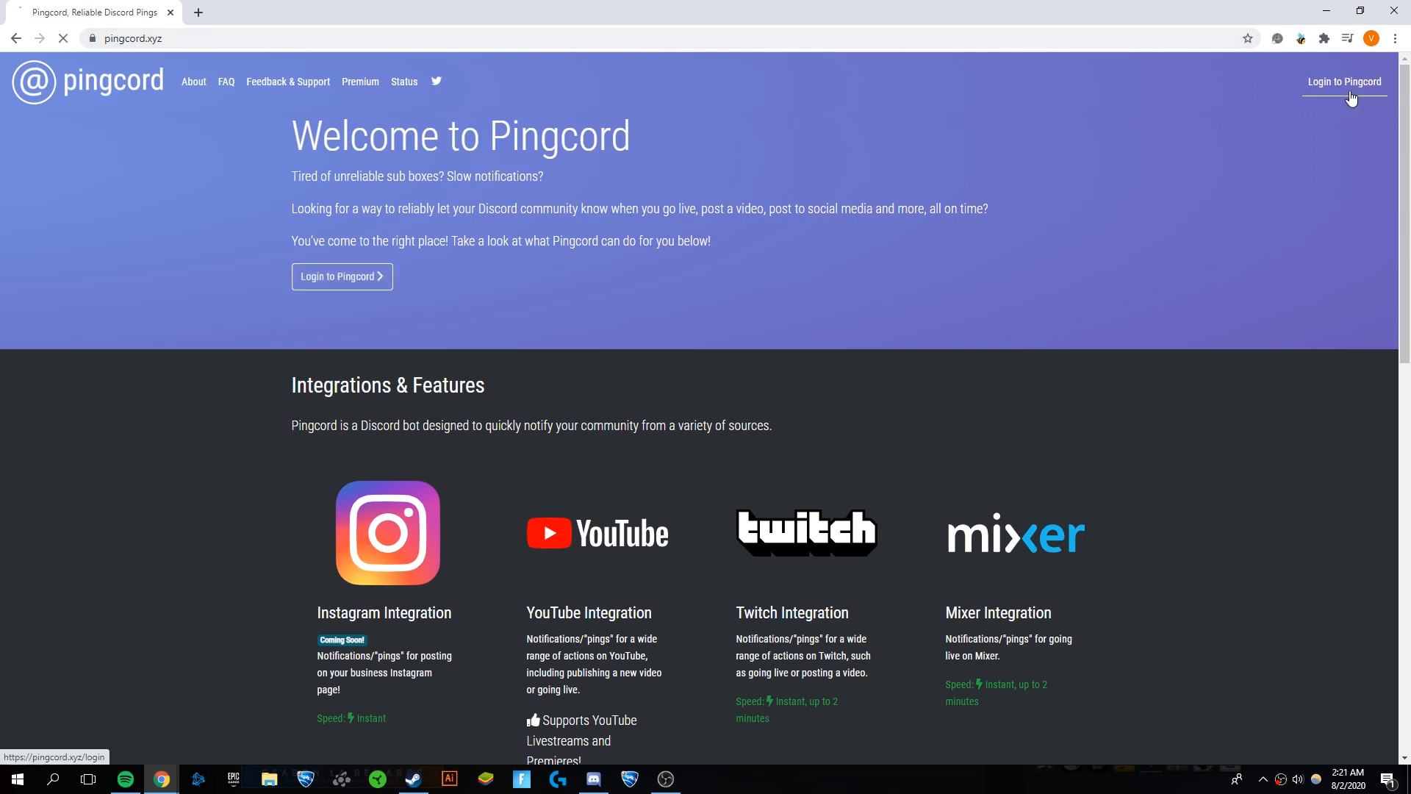
{"action": "left_click", "coordinate": [1342, 81]}
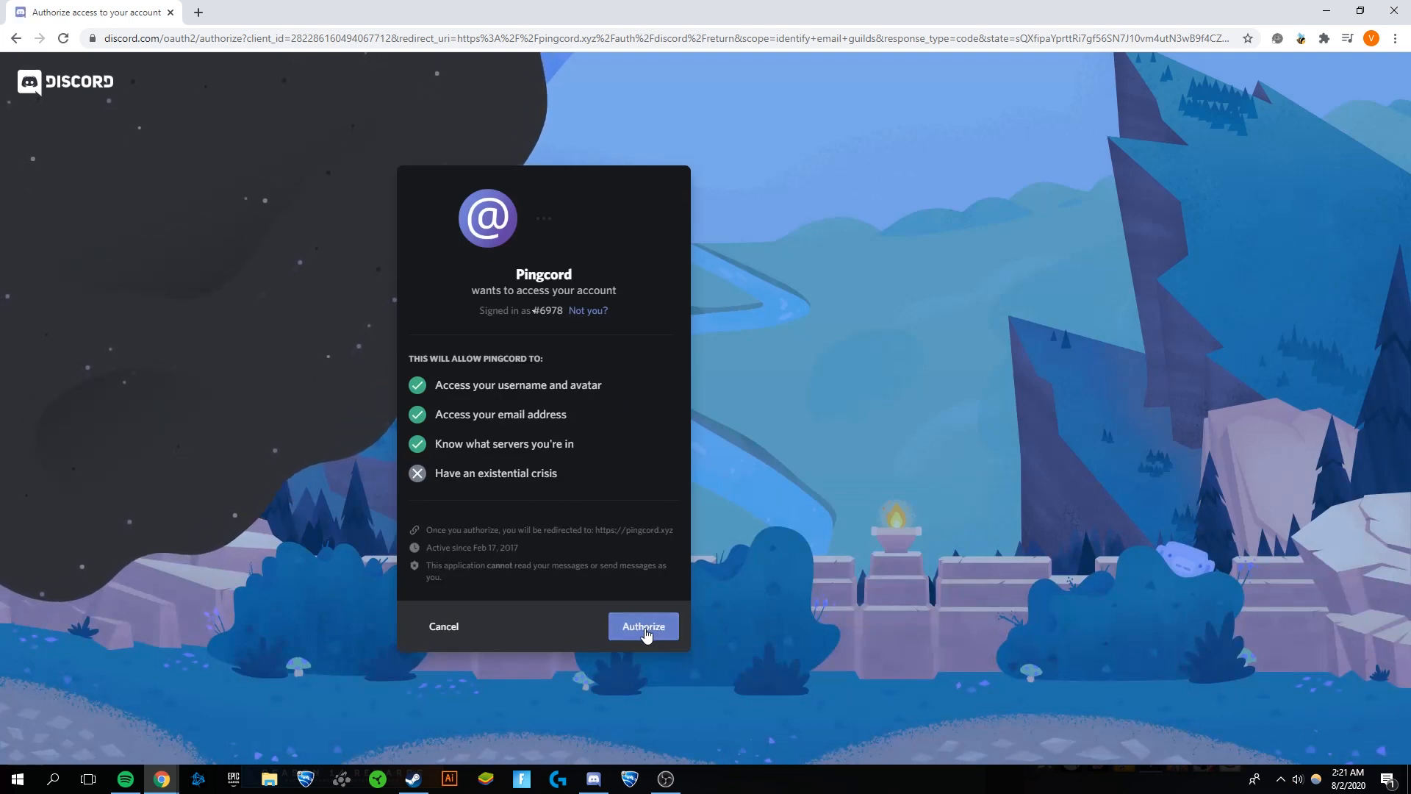
{"action": "left_click", "coordinate": [643, 625]}
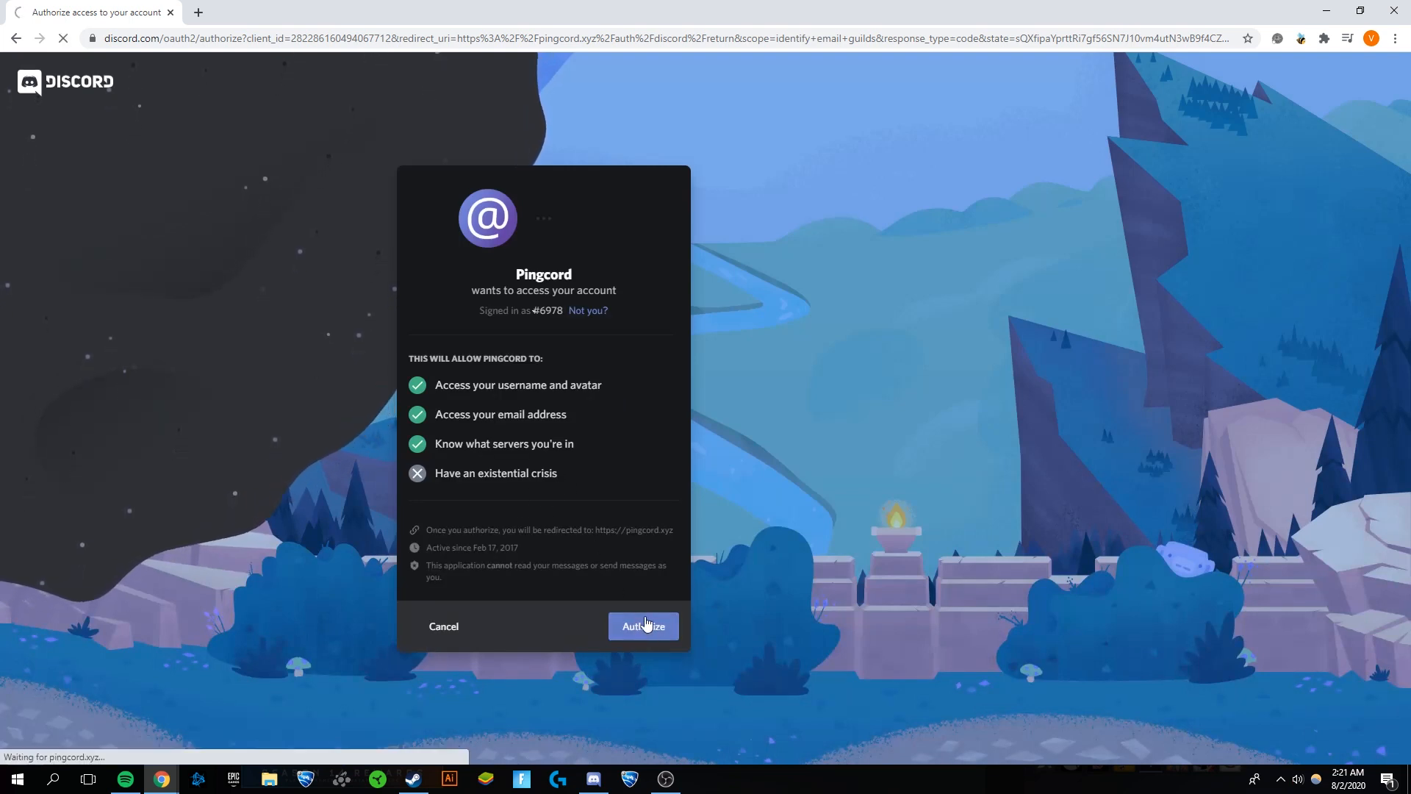
{"action": "left_click", "coordinate": [643, 626]}
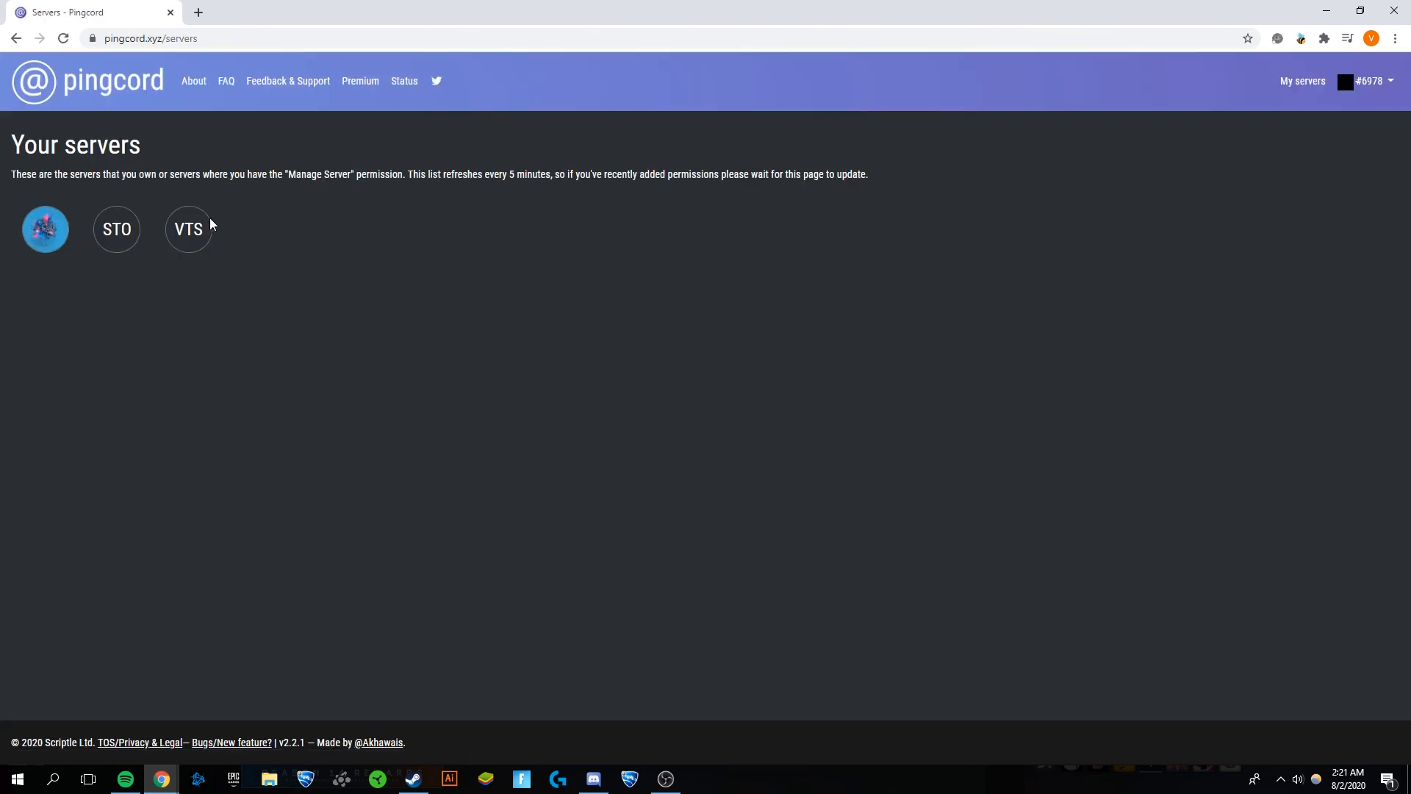
{"action": "mouse_move", "coordinate": [188, 229]}
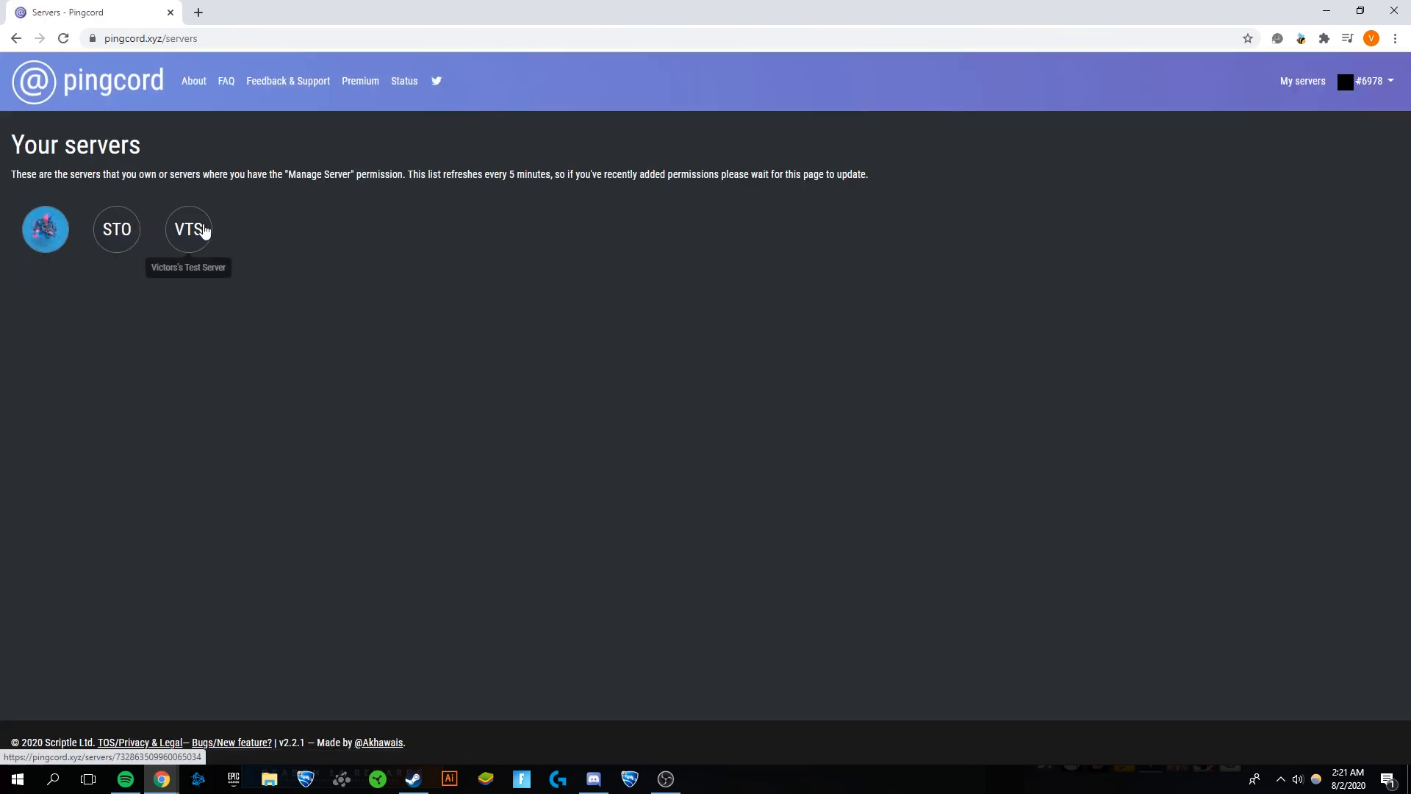
{"action": "mouse_move", "coordinate": [256, 224]}
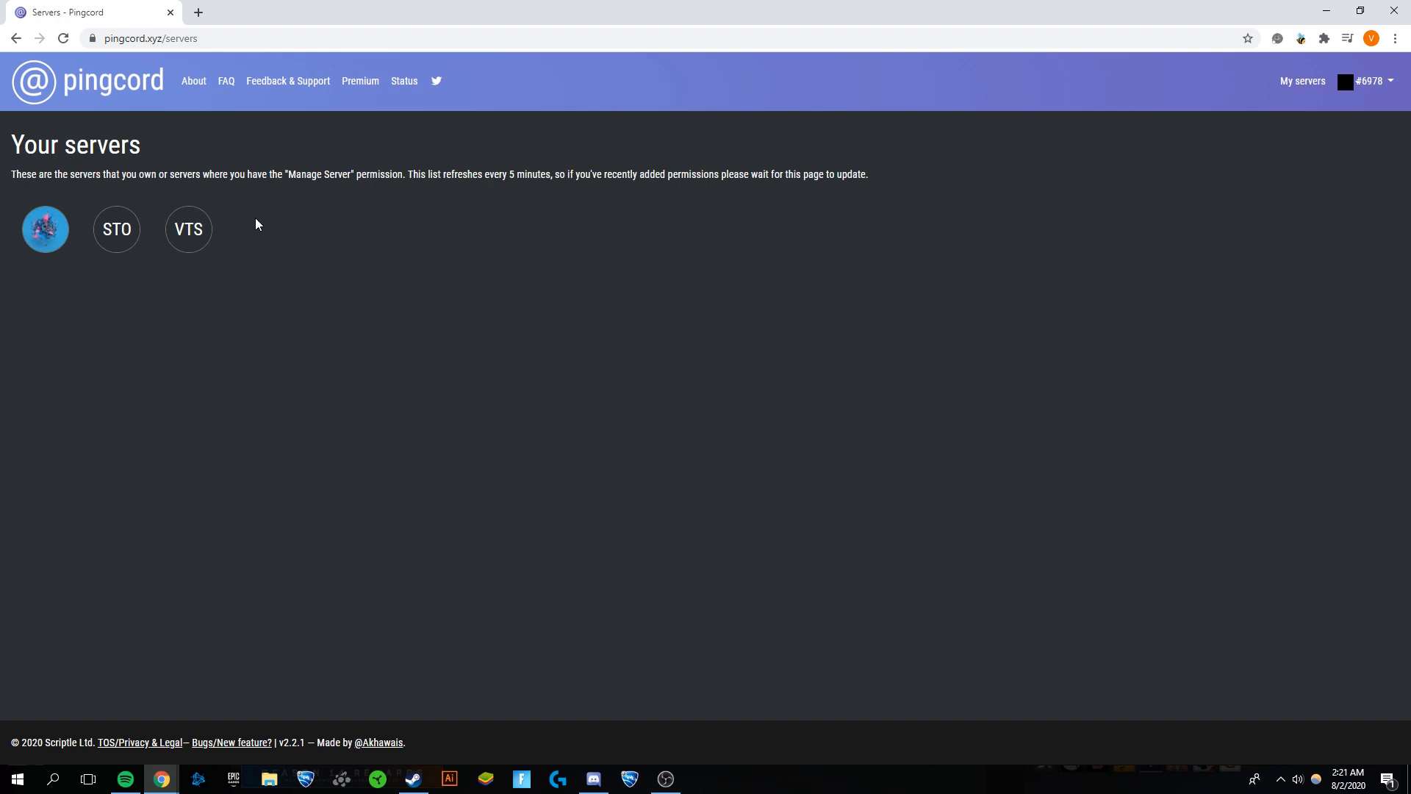
- Add the bot to Victors's Test Server, granting permissions and passing the captcha
{"action": "left_click", "coordinate": [188, 228]}
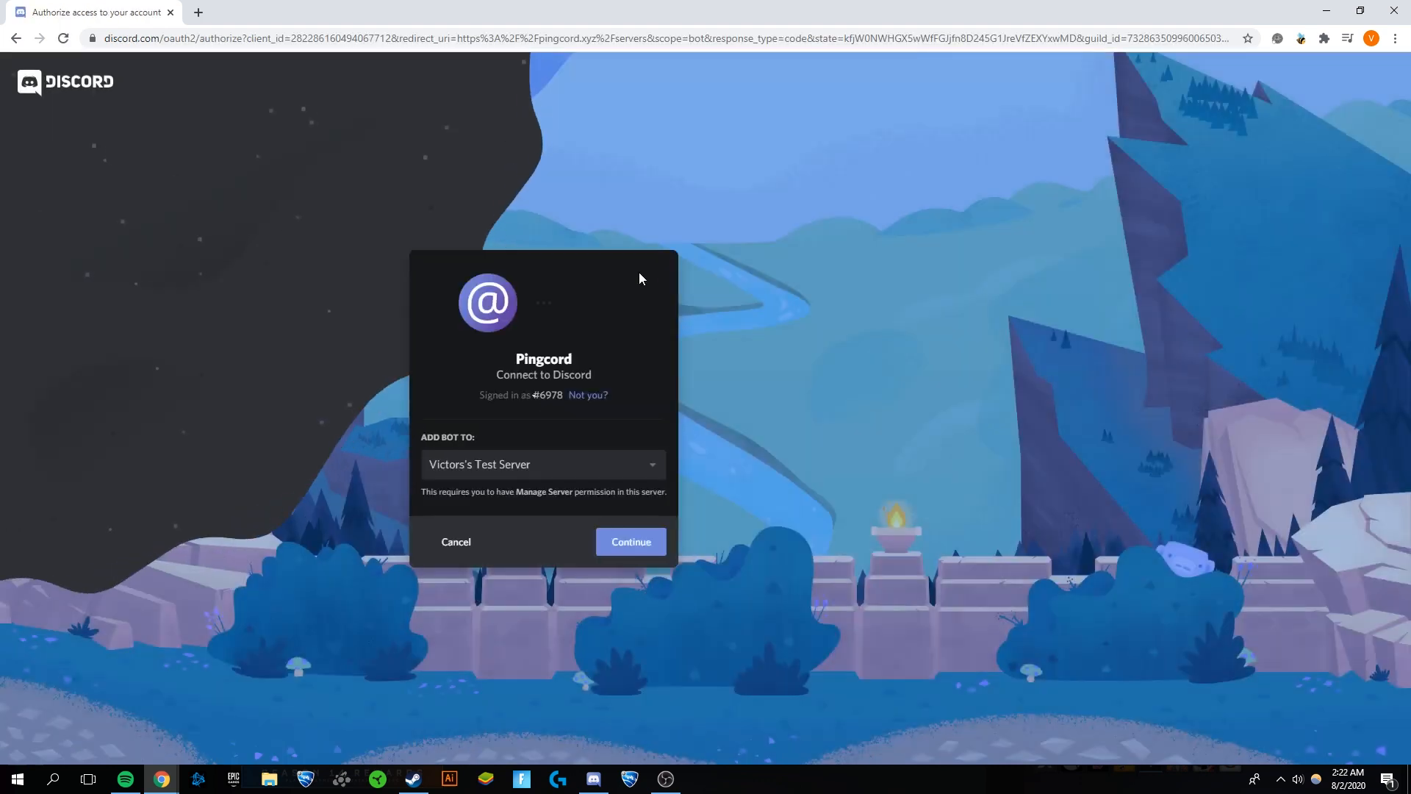
{"action": "left_click", "coordinate": [629, 541]}
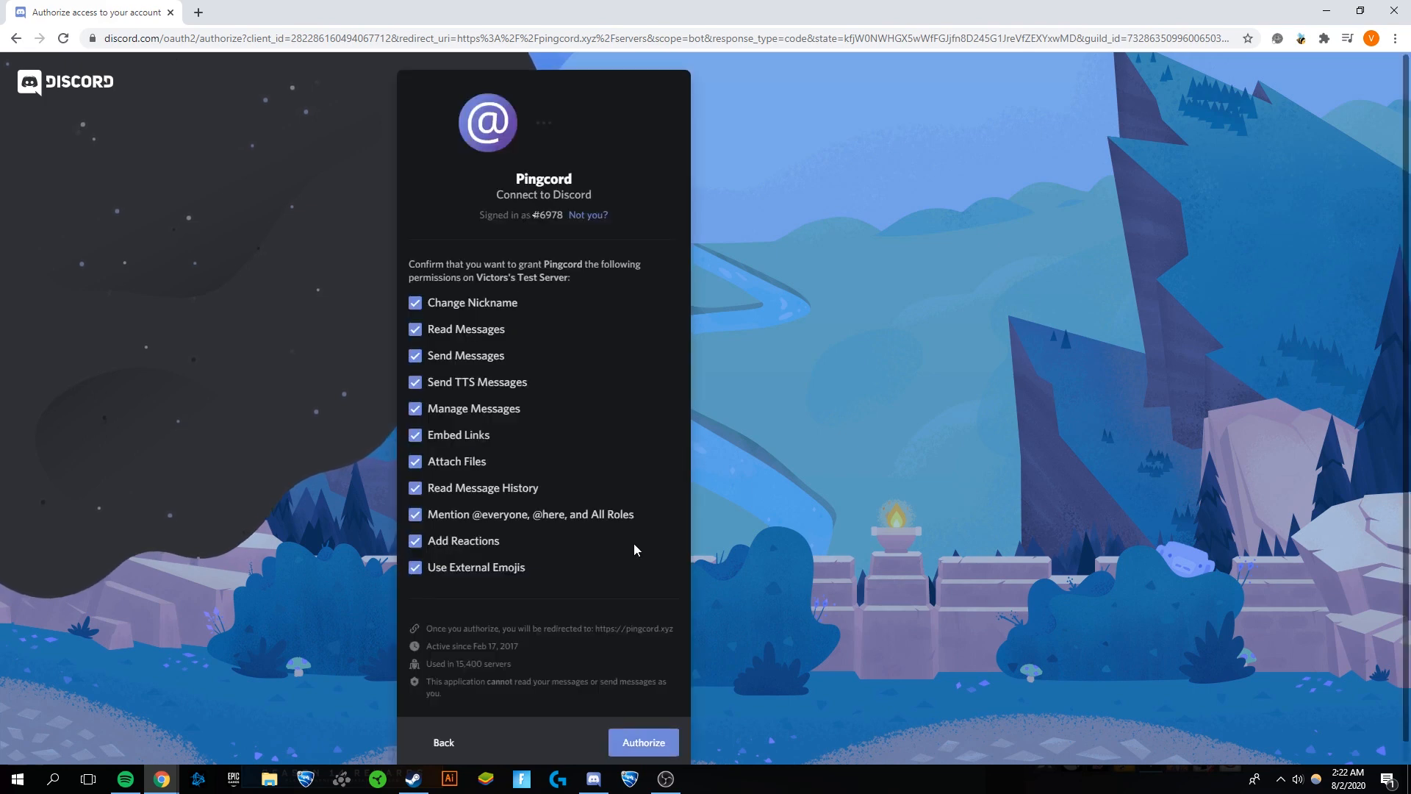
{"action": "left_click", "coordinate": [643, 742]}
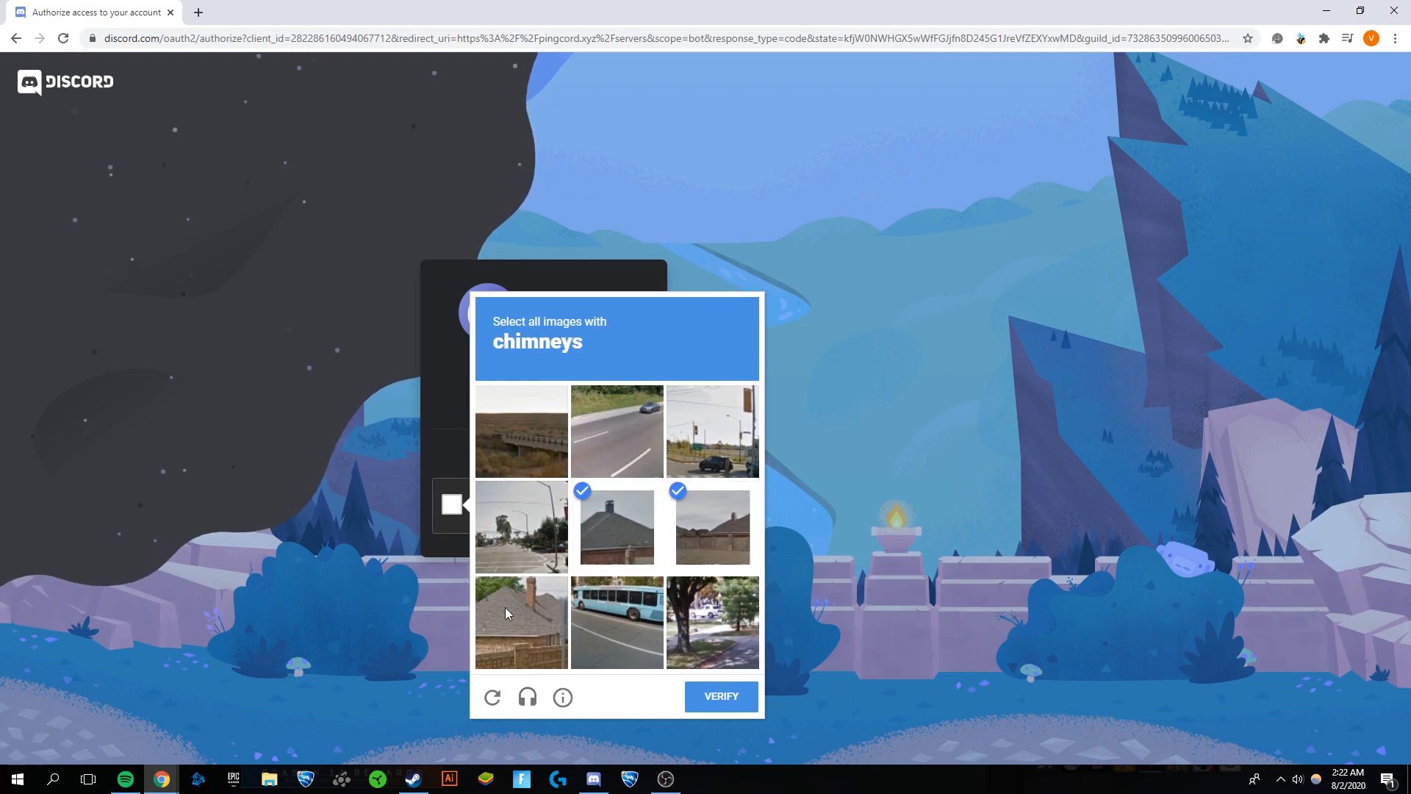
{"action": "left_click", "coordinate": [720, 696]}
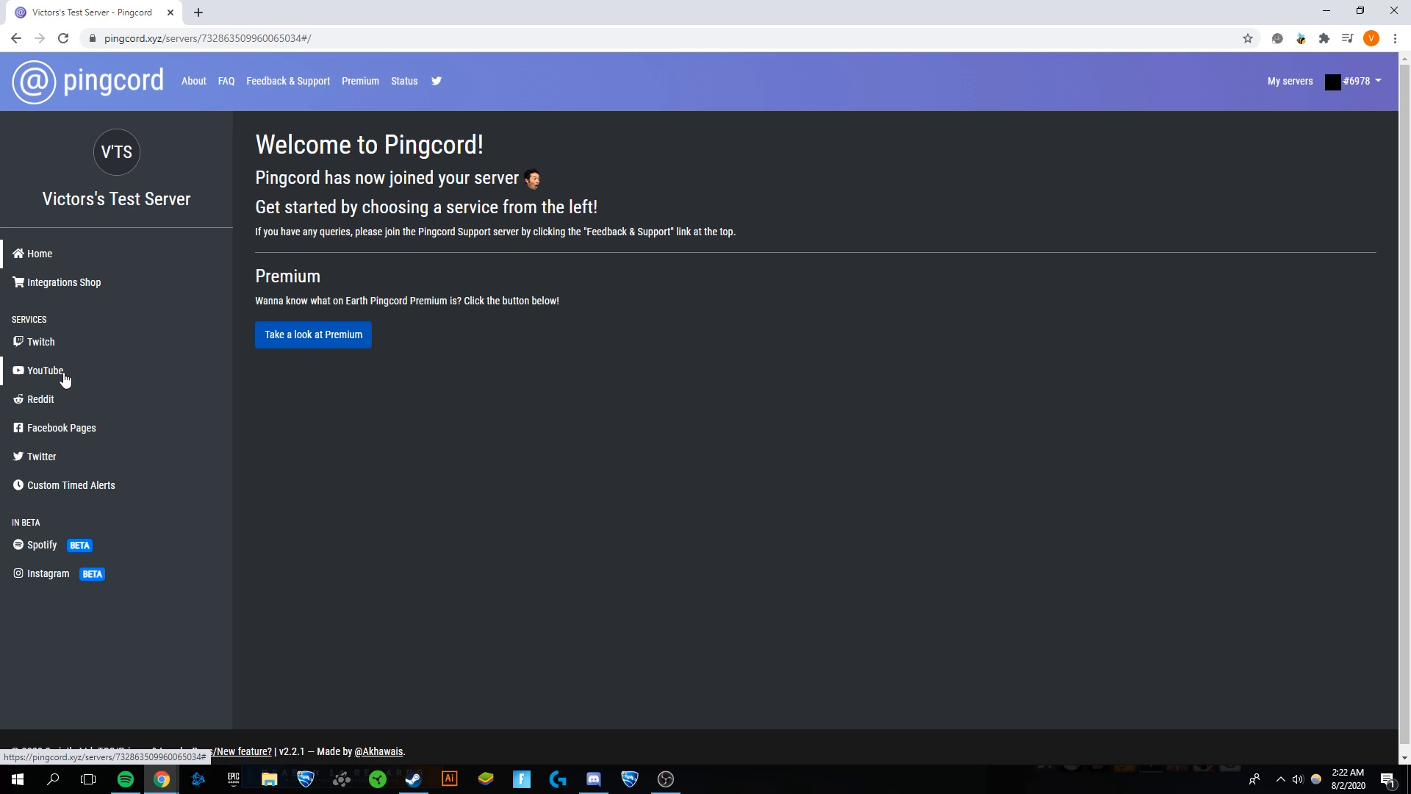
{"action": "mouse_move", "coordinate": [54, 258]}
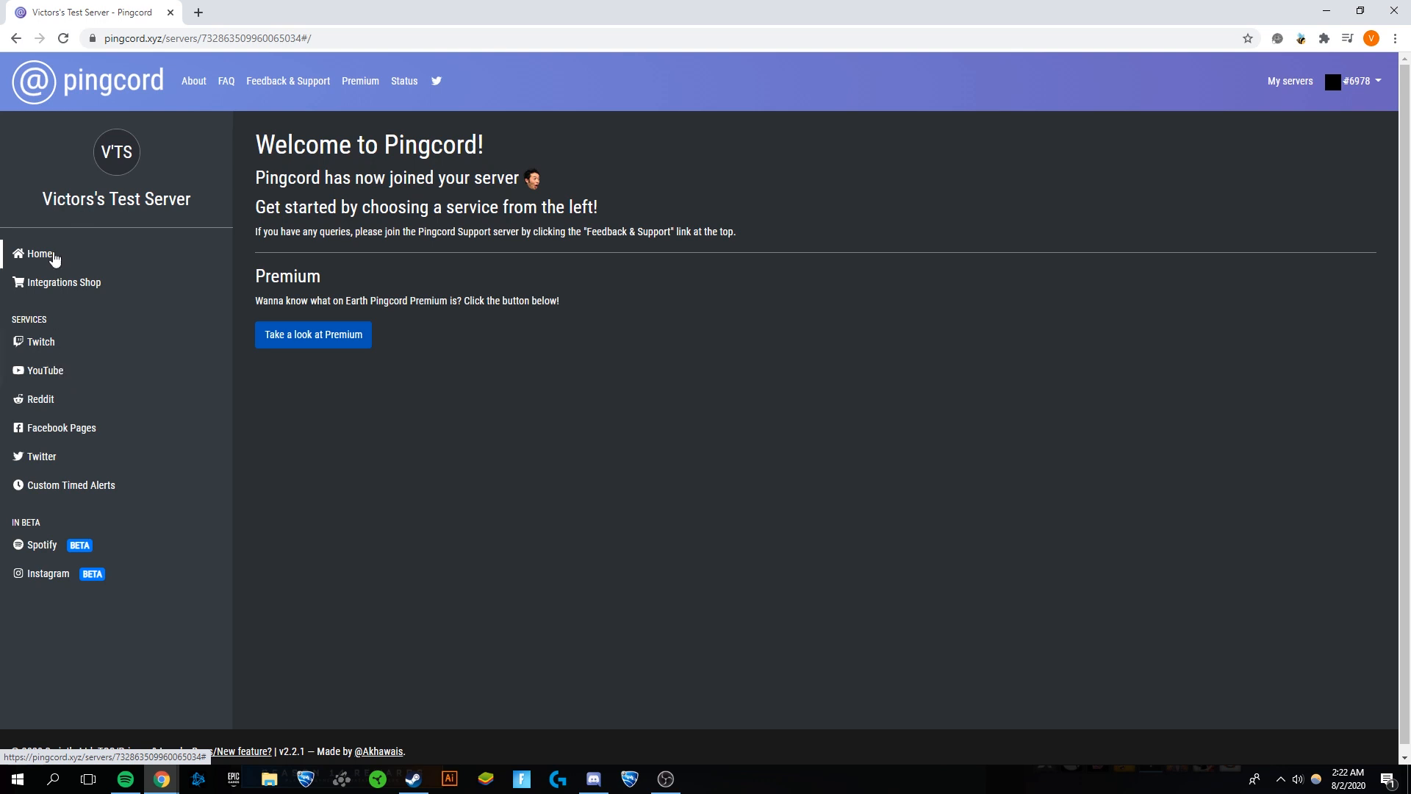
{"action": "mouse_move", "coordinate": [61, 370]}
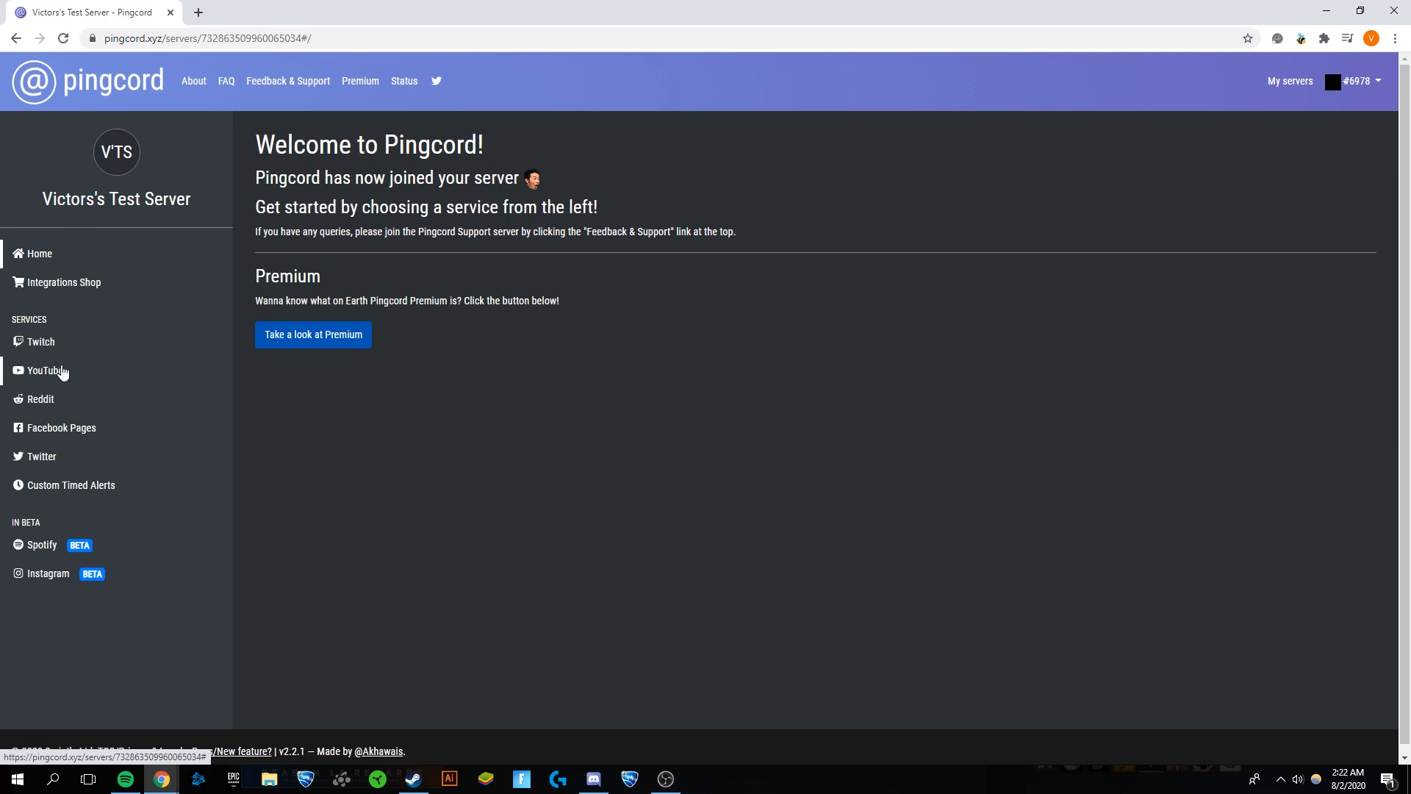
{"action": "mouse_move", "coordinate": [53, 375]}
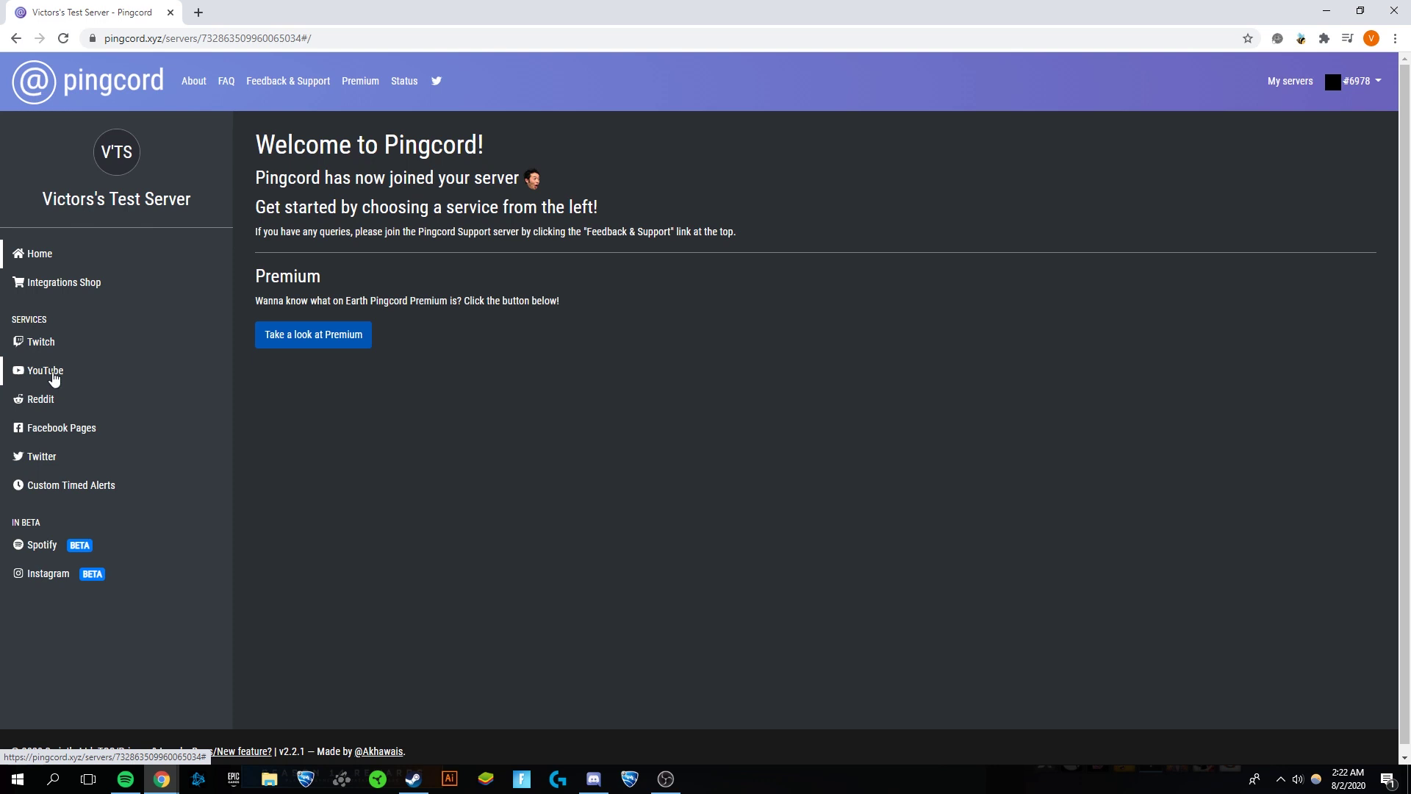
{"action": "mouse_move", "coordinate": [38, 376]}
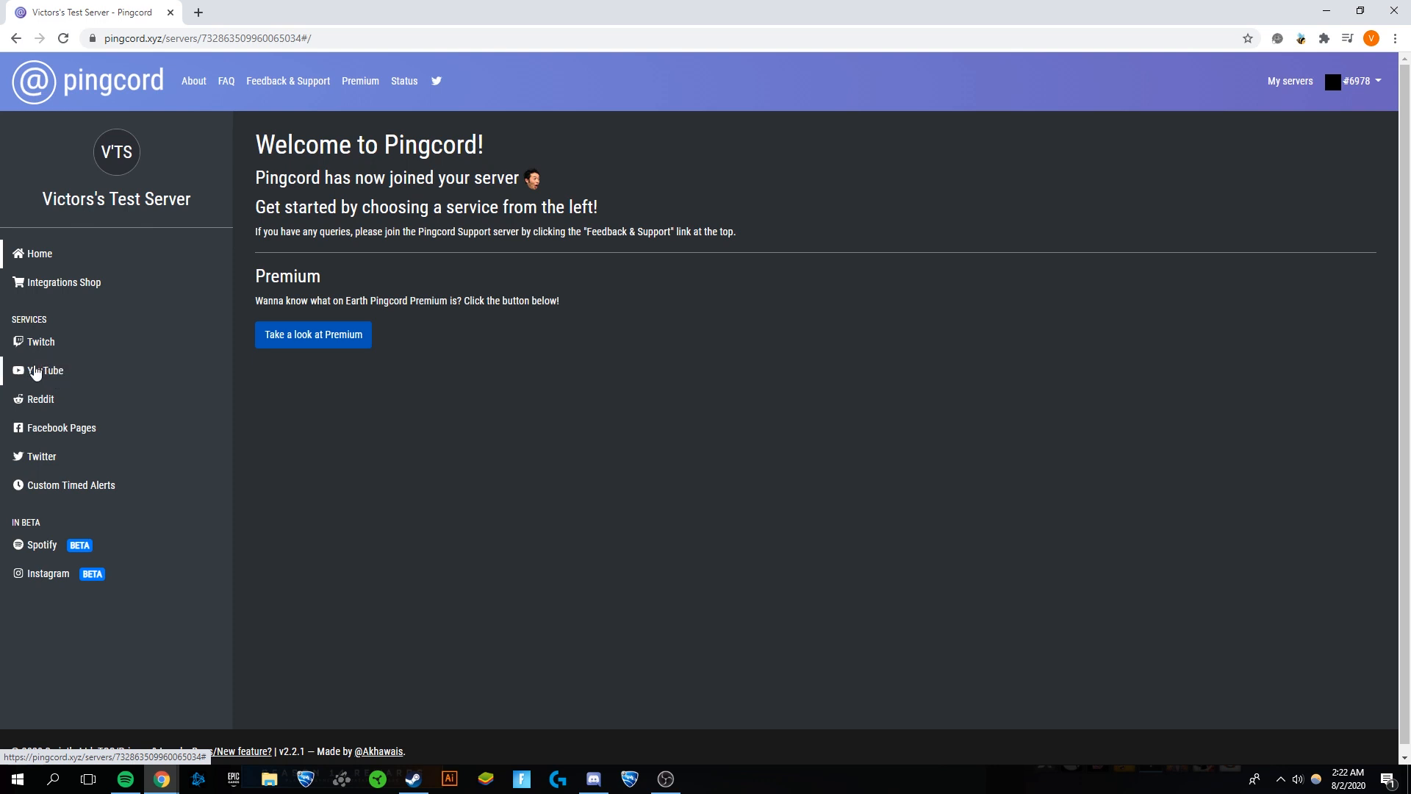
- Open the YouTube service page for Victors's Test Server
{"action": "left_click", "coordinate": [45, 369]}
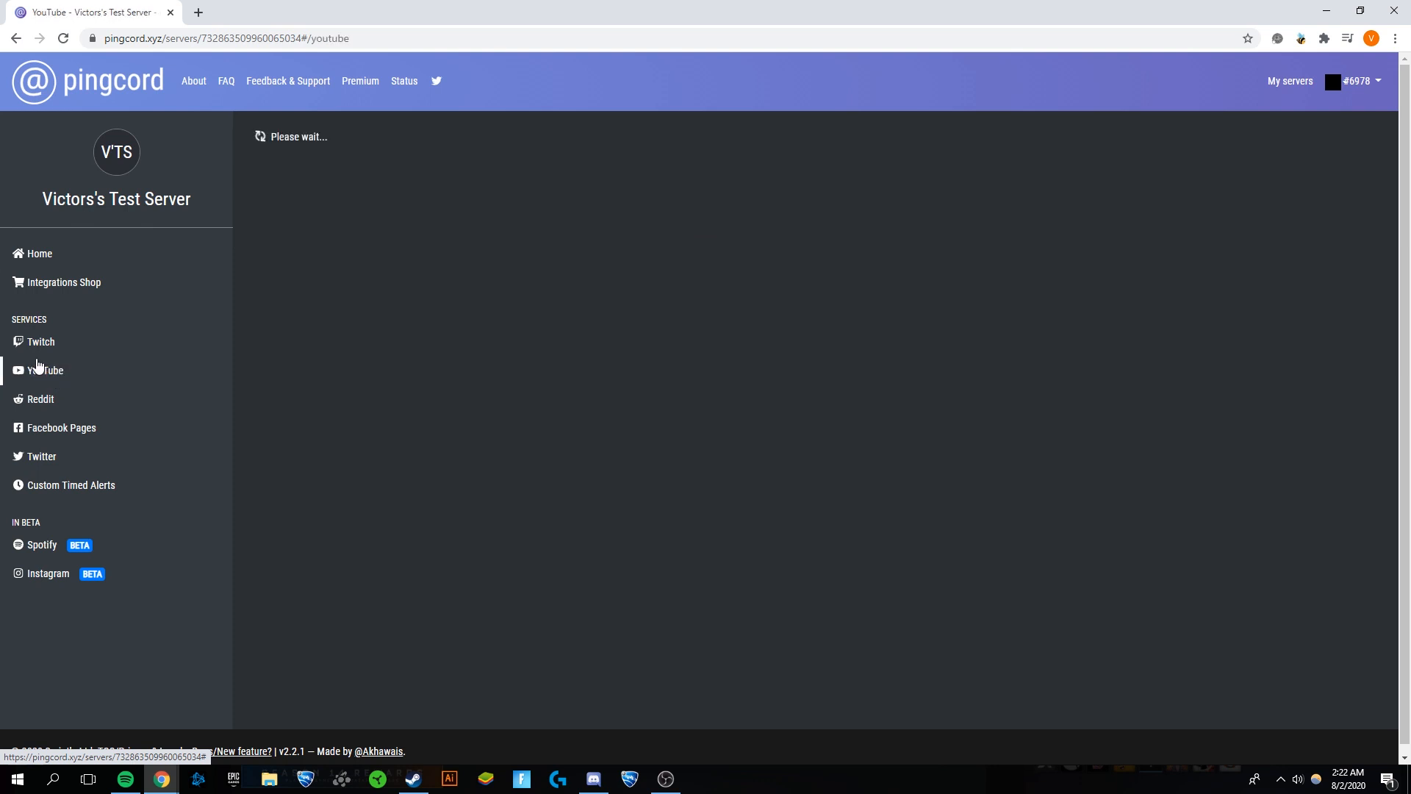
{"action": "left_click", "coordinate": [45, 370]}
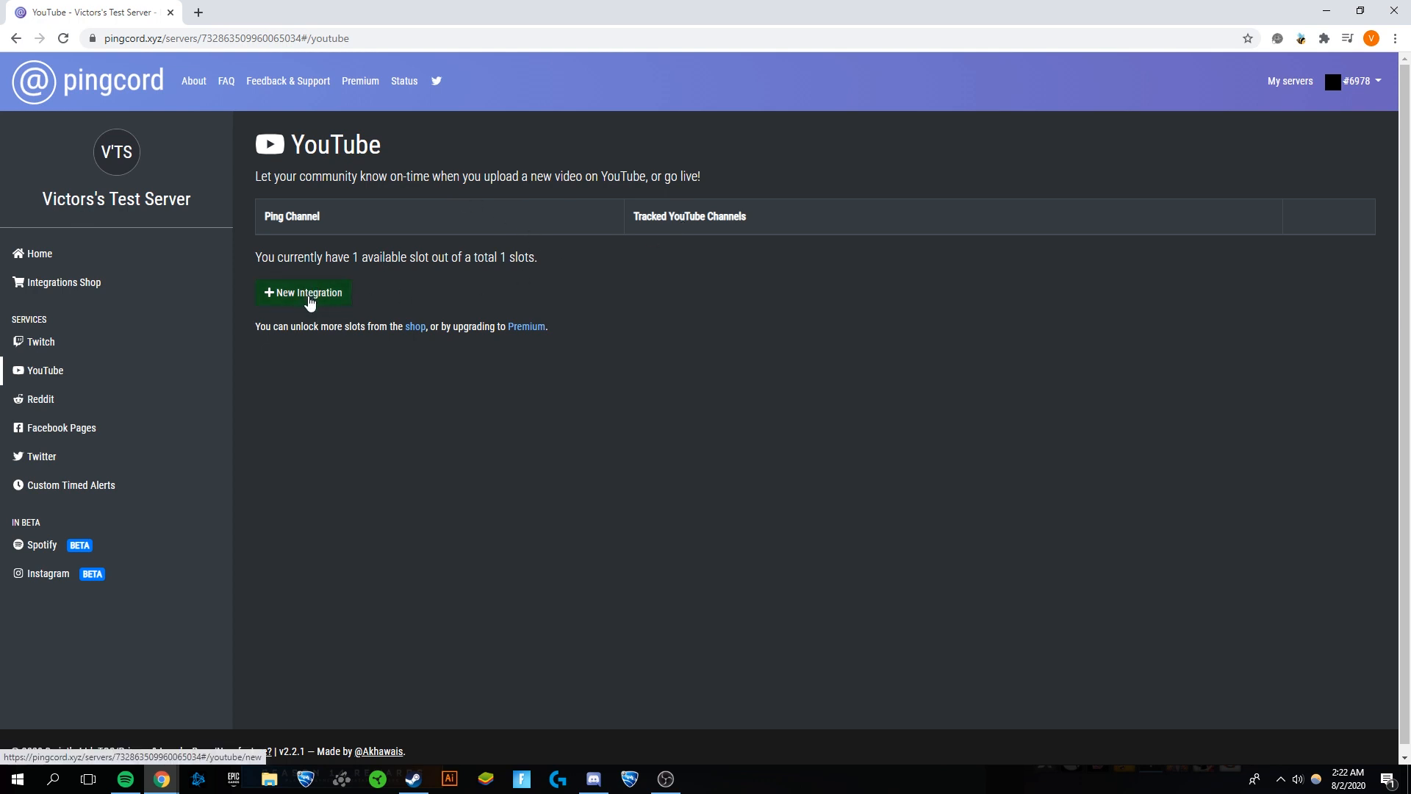
- Create a new YouTube integration with 'general' as the ping channel
{"action": "left_click", "coordinate": [302, 293]}
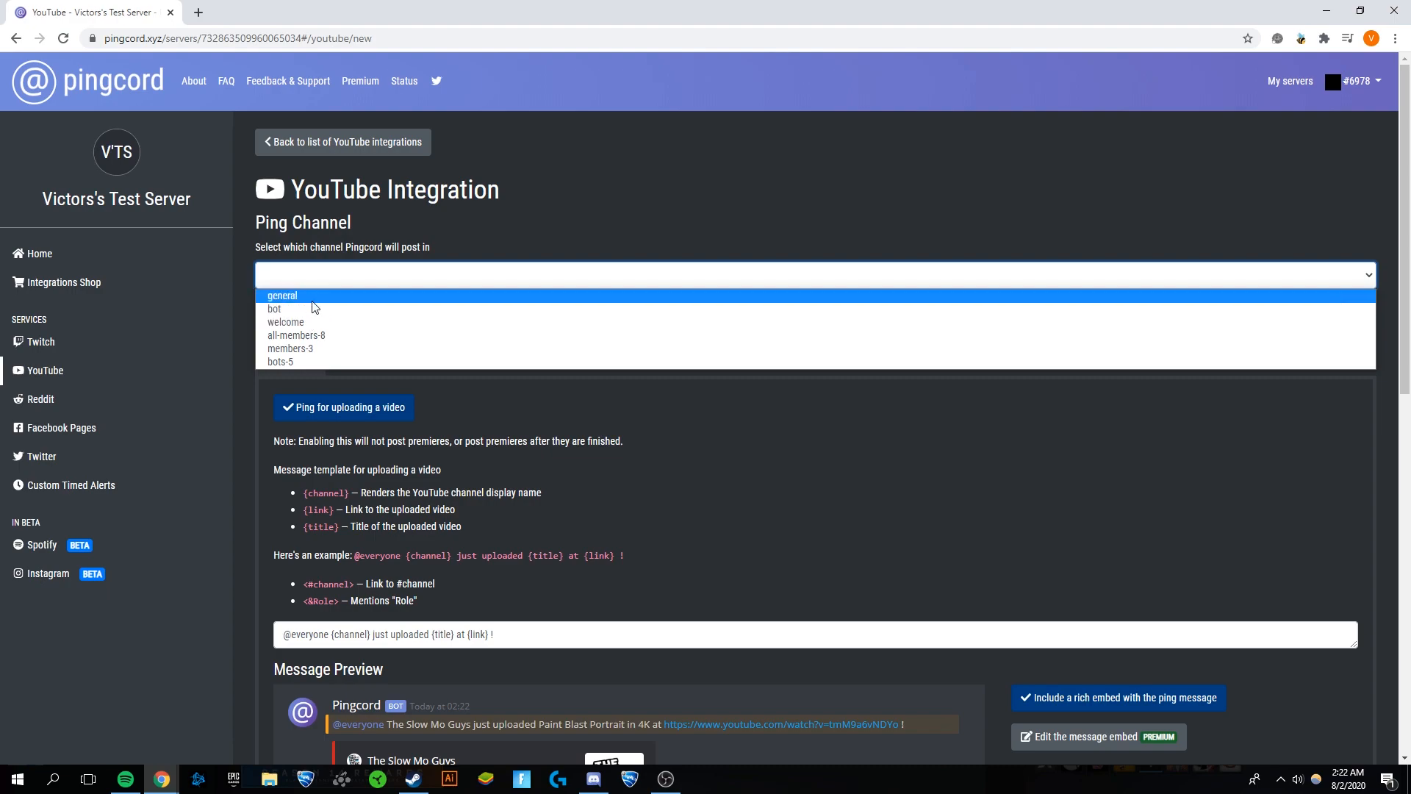
{"action": "left_click", "coordinate": [592, 779]}
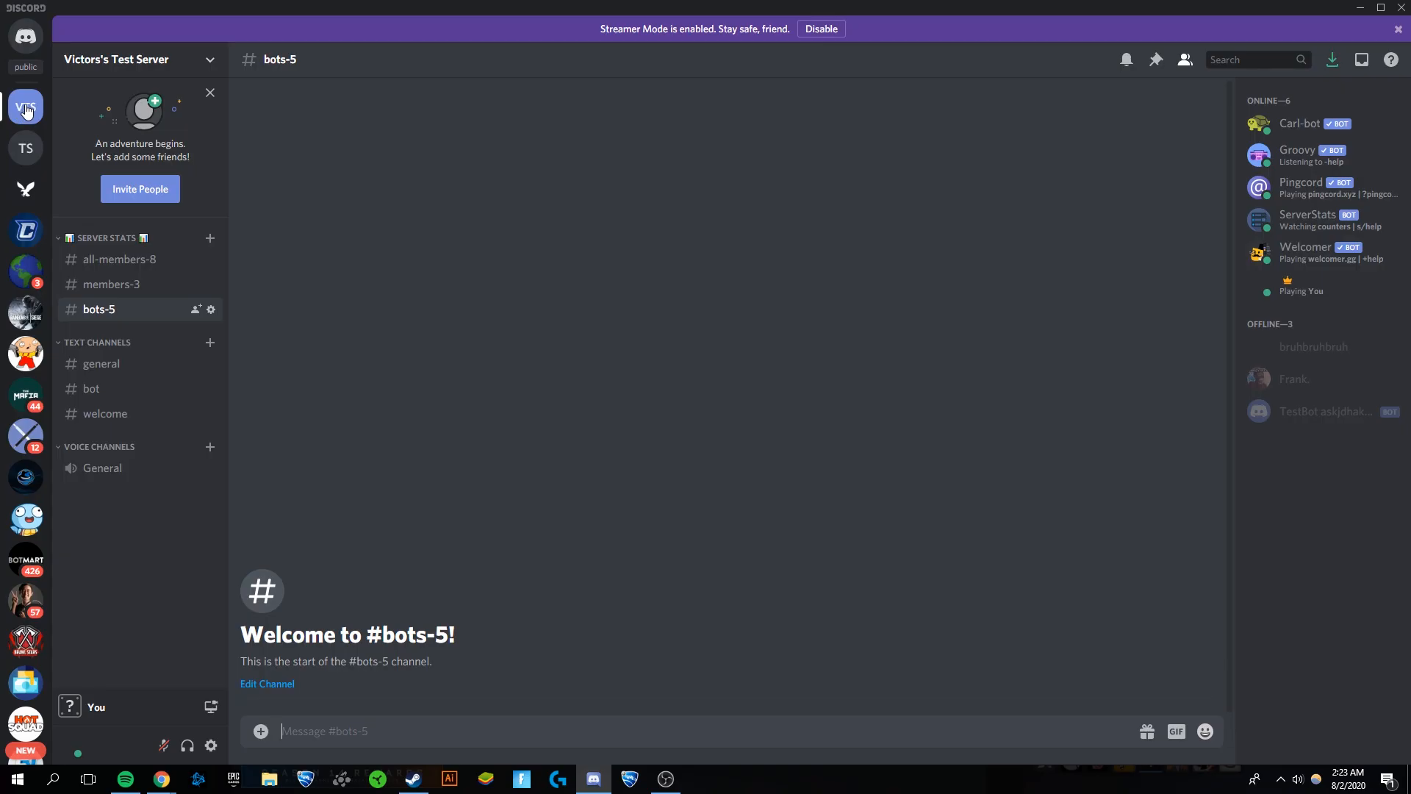
{"action": "left_click", "coordinate": [1300, 187]}
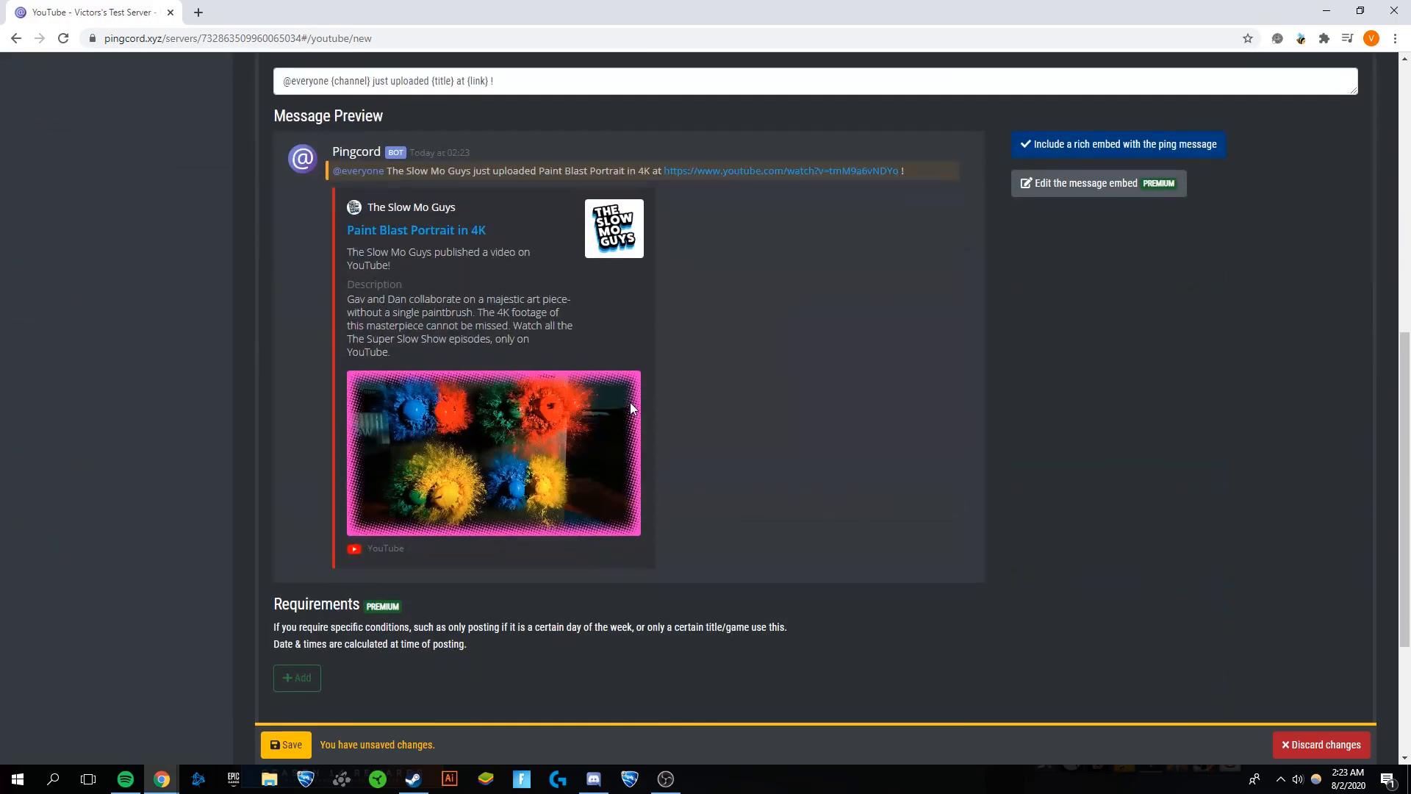
- Add the Victor's Tech Tutorials channel URL to the integration's tracked channels
{"action": "scroll", "scroll_direction": "down", "scroll_amount": 3}
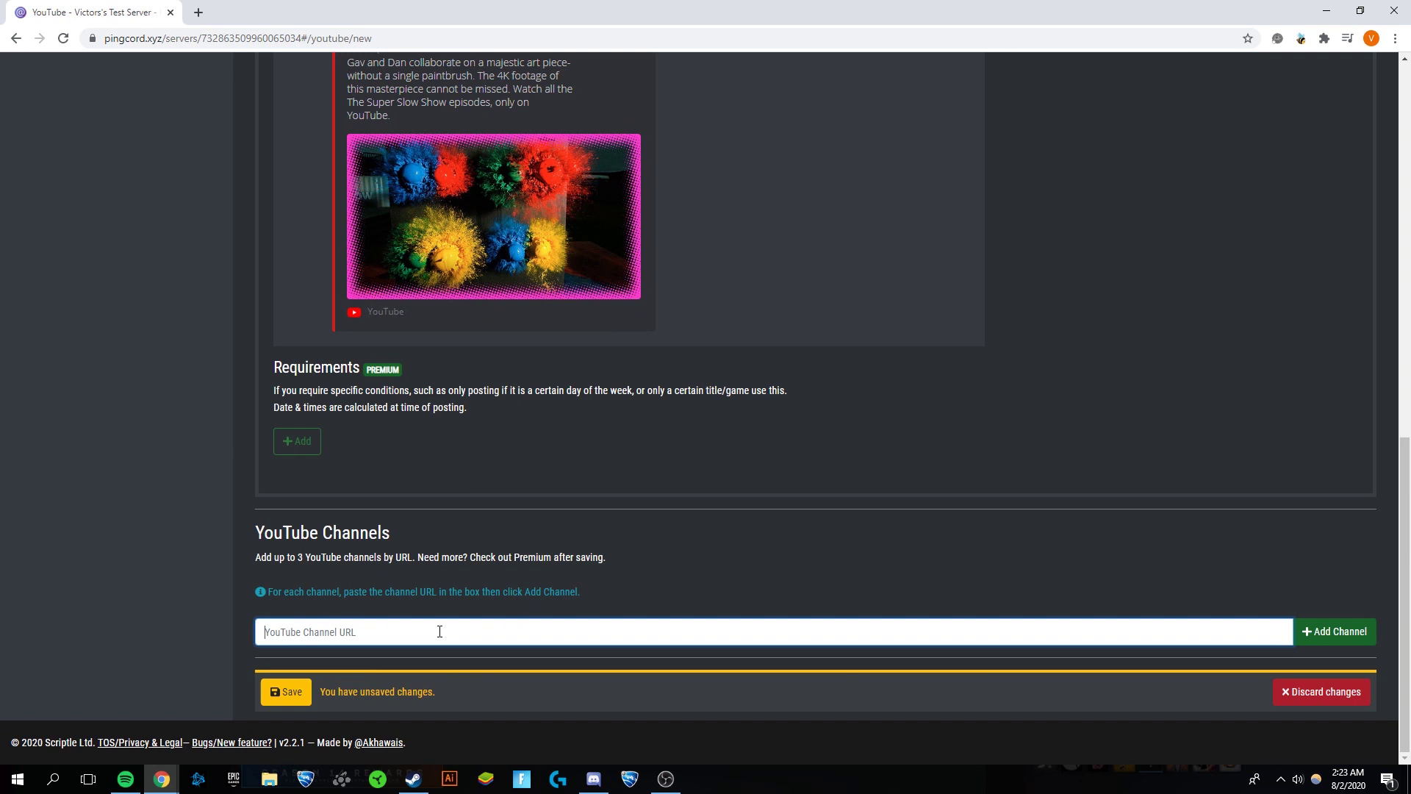
{"action": "mouse_move", "coordinate": [1044, 416]}
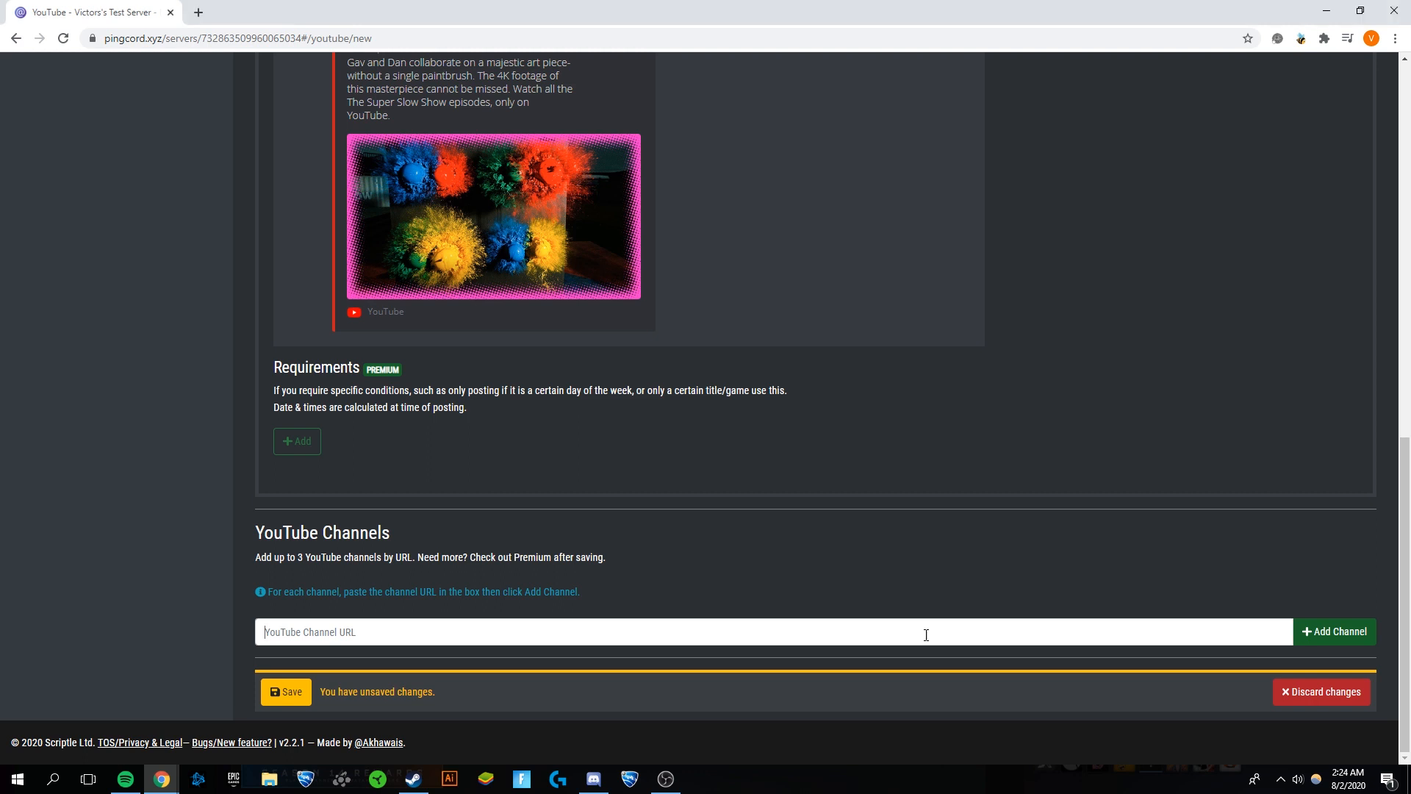
{"action": "left_click", "coordinate": [1335, 630]}
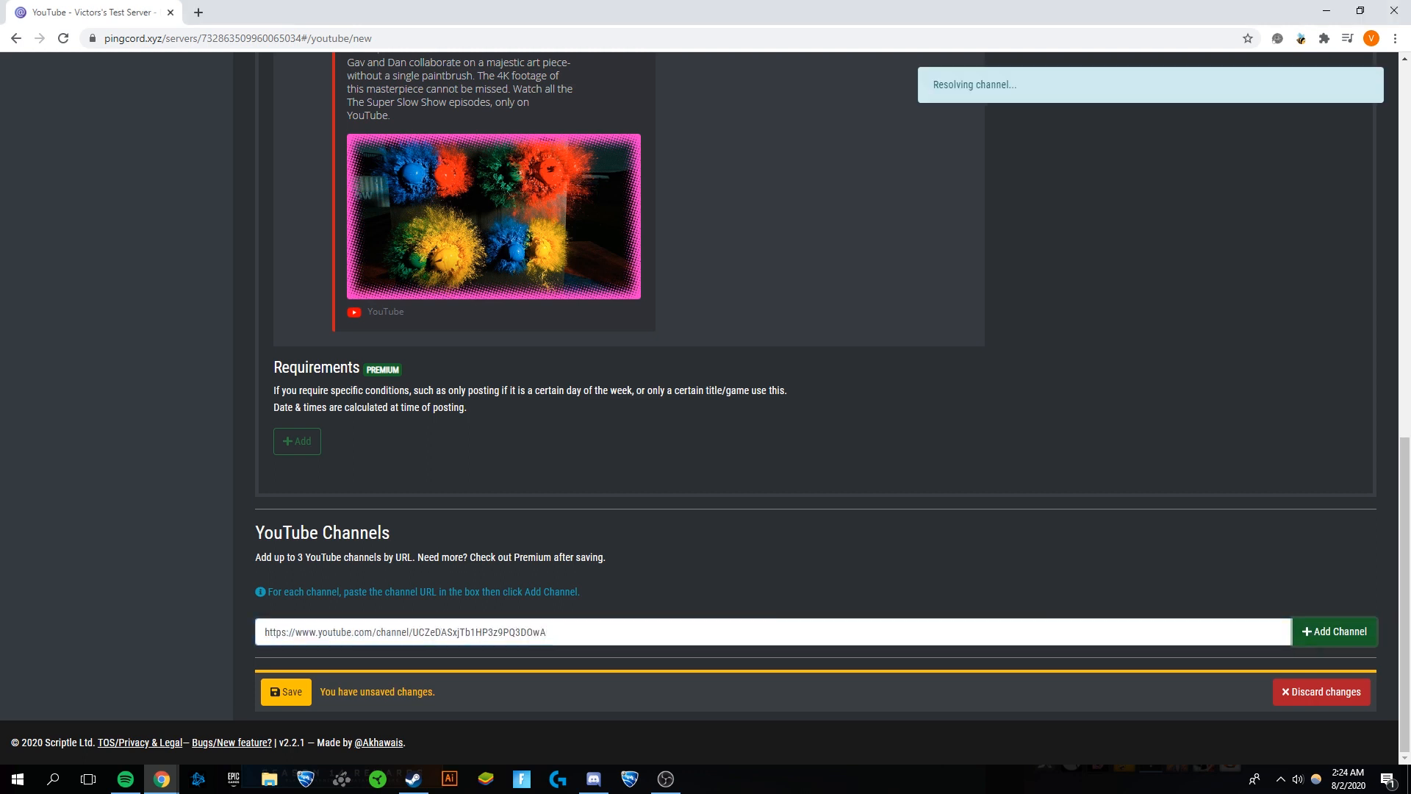
{"action": "left_click", "coordinate": [1334, 630]}
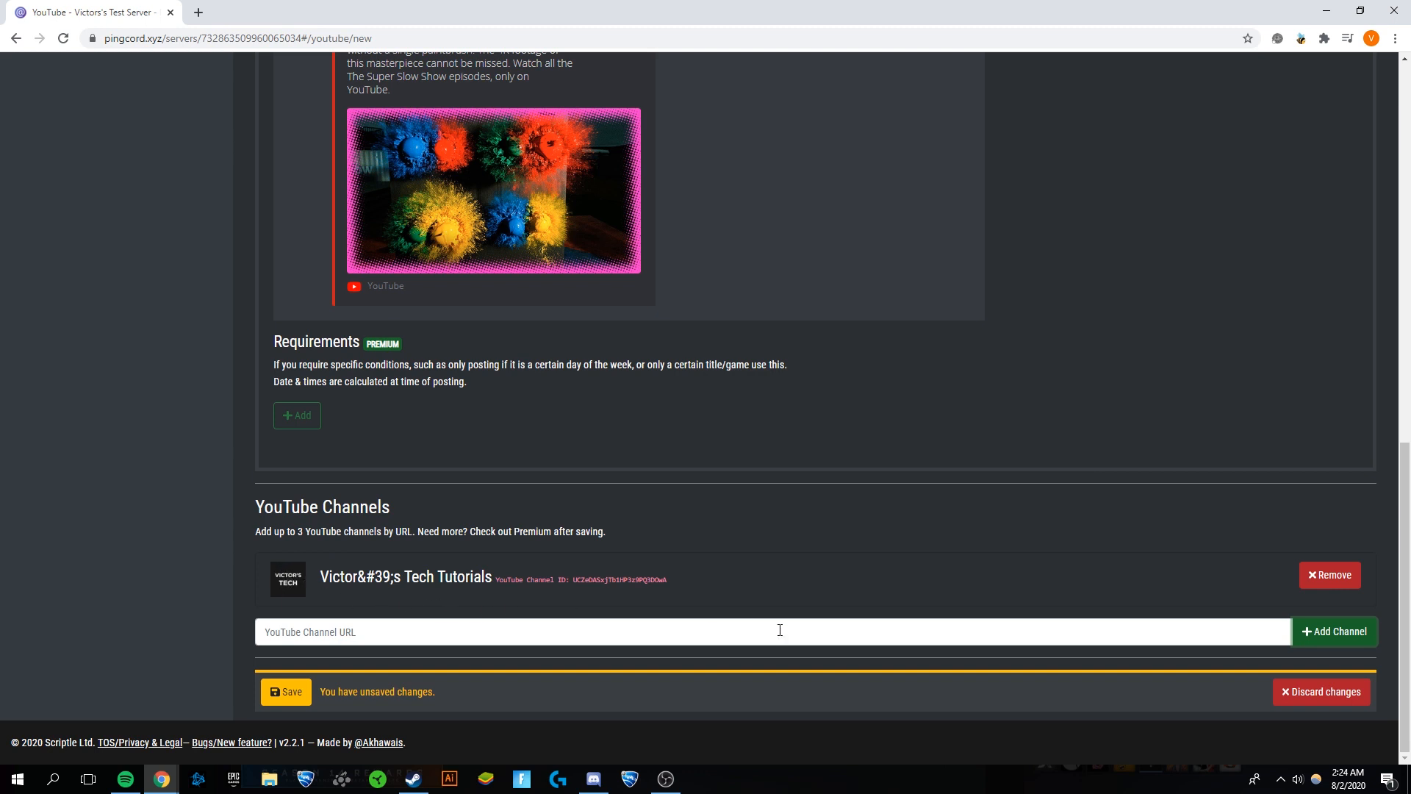
{"action": "scroll", "scroll_direction": "up", "scroll_amount": 3}
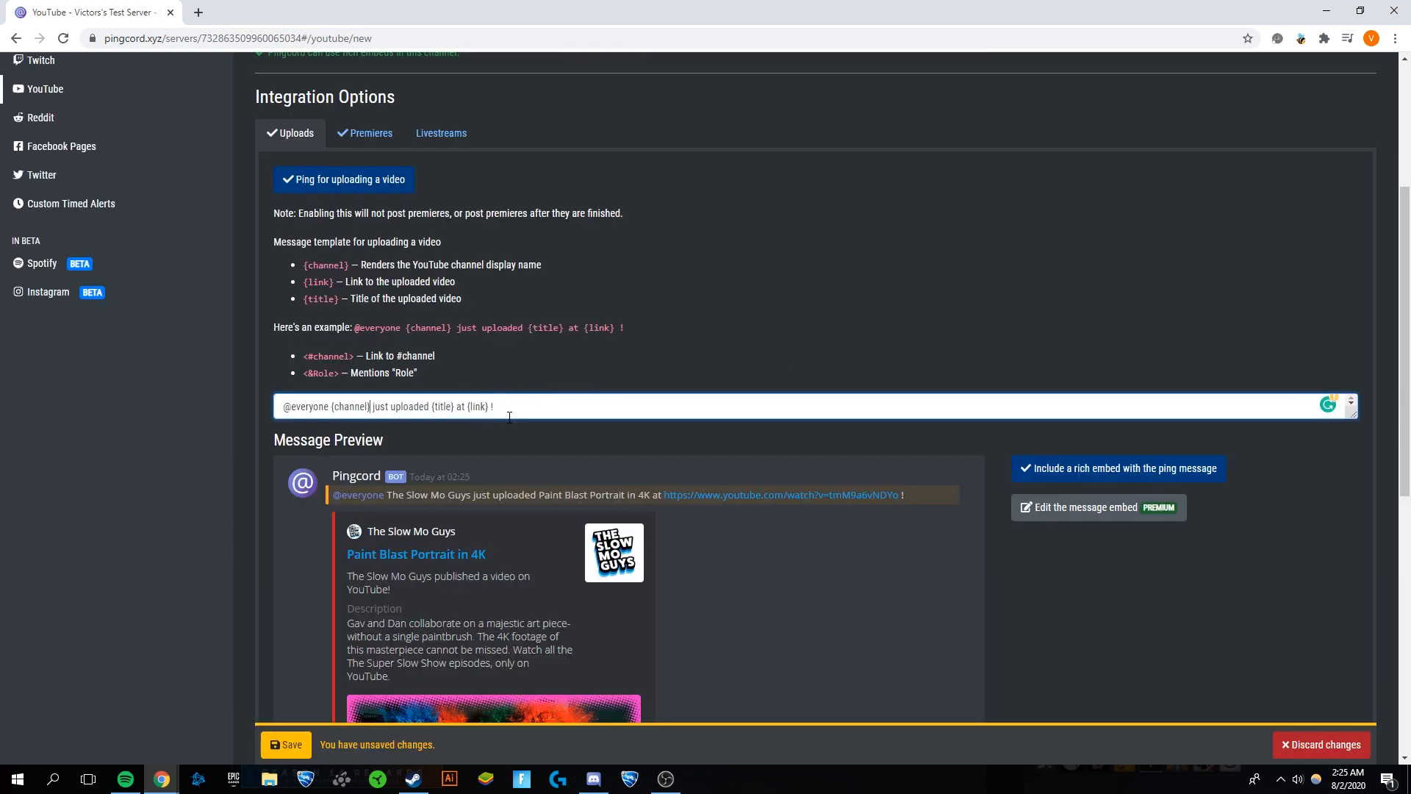
{"action": "mouse_move", "coordinate": [981, 522]}
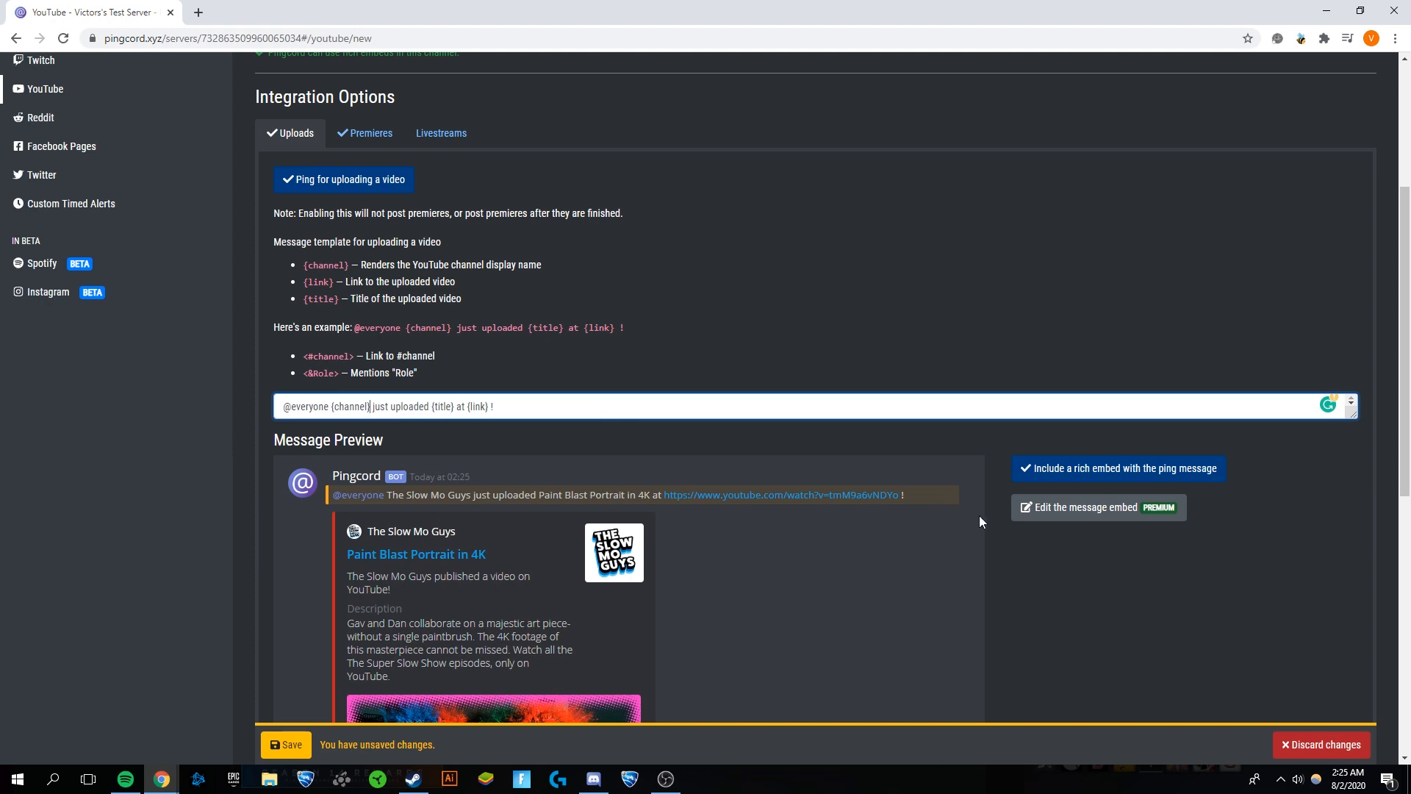
{"action": "scroll", "scroll_direction": "down", "scroll_amount": 3}
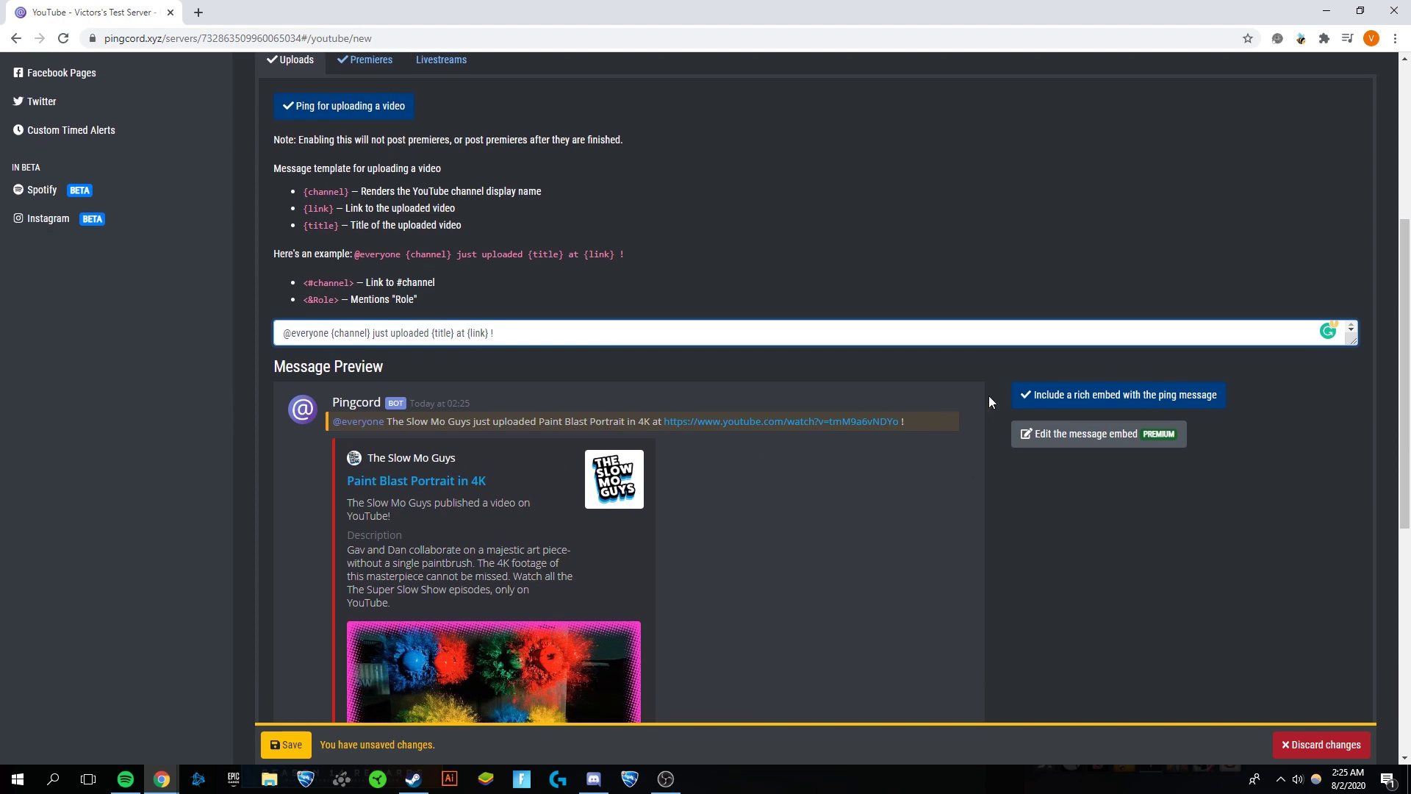
{"action": "scroll", "scroll_direction": "down", "scroll_amount": 3}
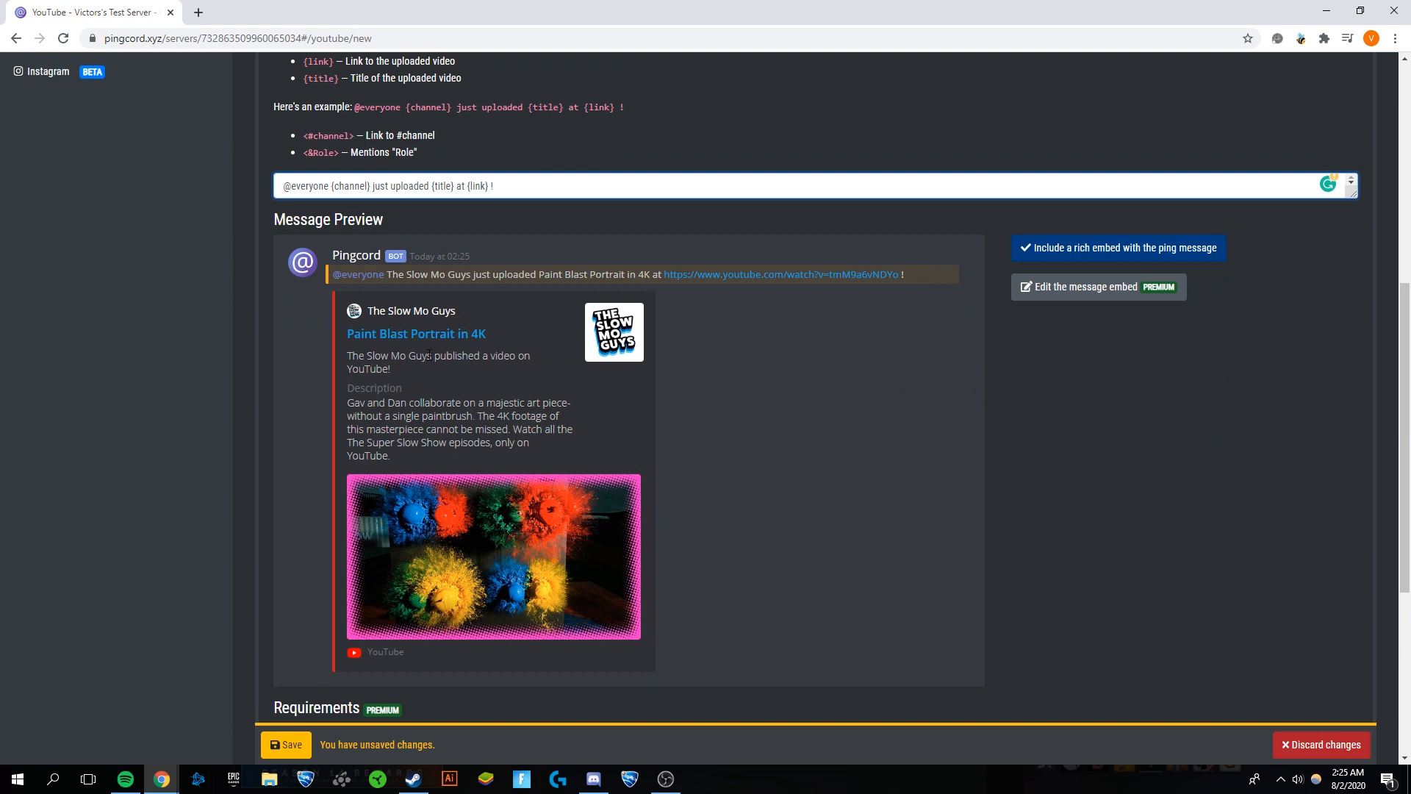
{"action": "scroll", "scroll_direction": "down", "scroll_amount": 3}
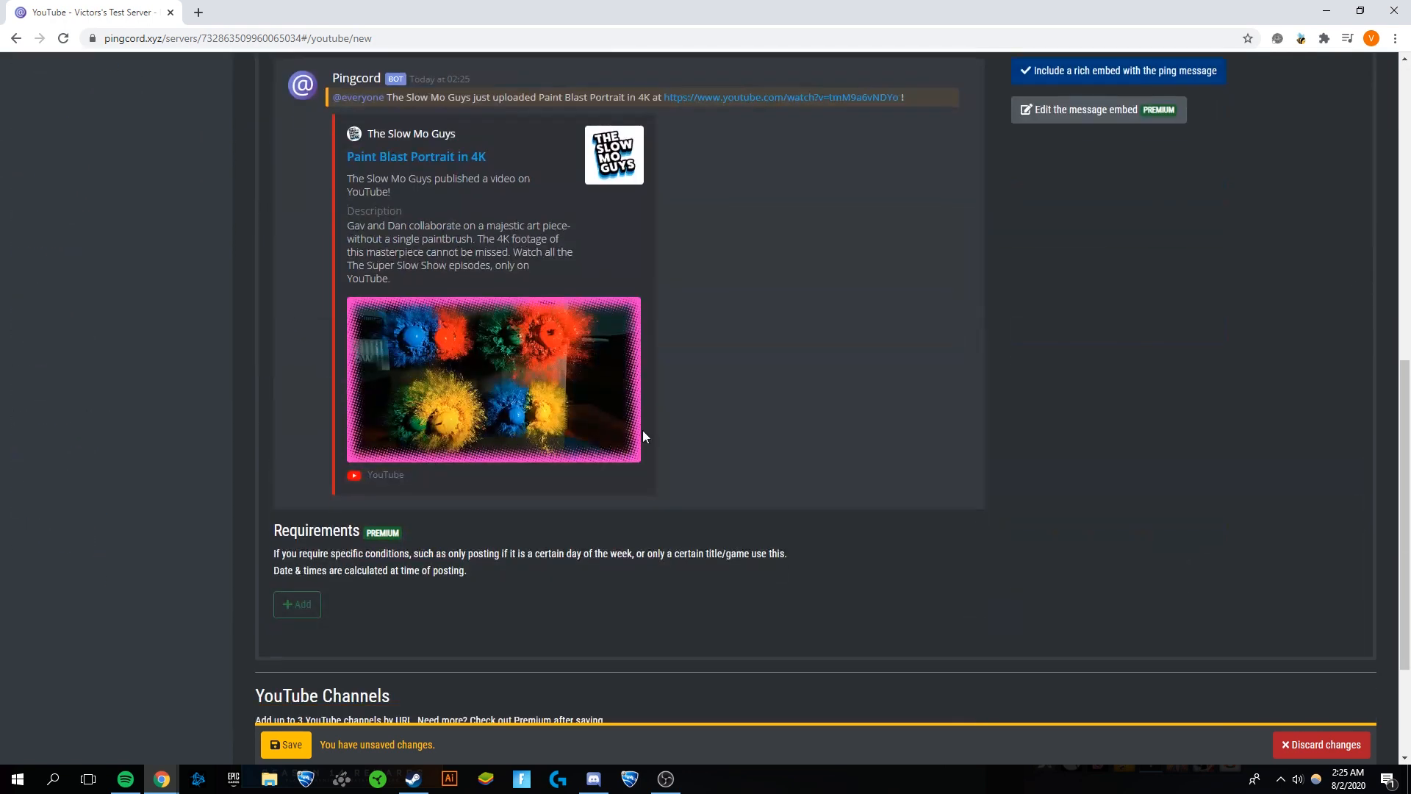
{"action": "scroll", "scroll_direction": "down", "scroll_amount": 3}
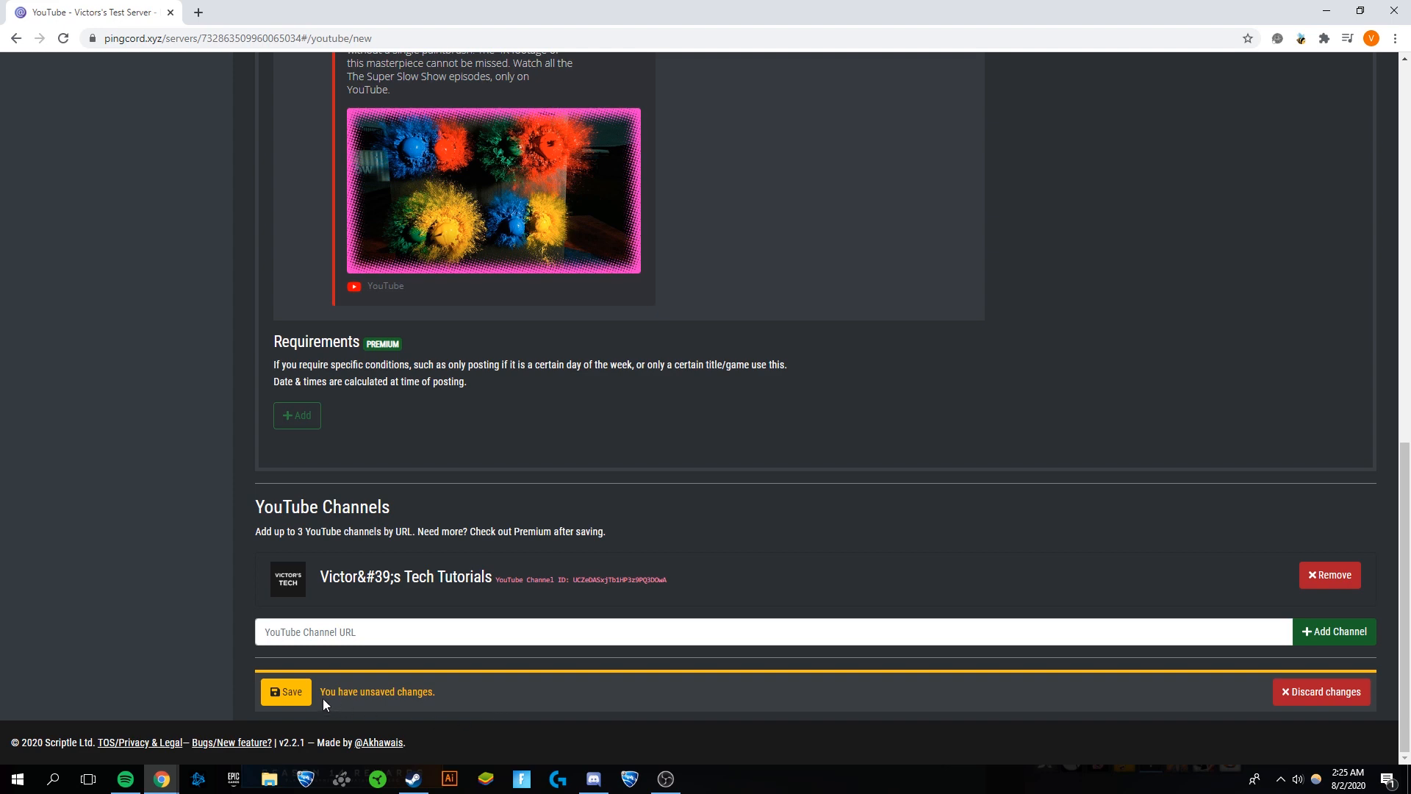
- Save the integration and confirm Victor's Tech Tutorials reports tracking healthy
{"action": "left_click", "coordinate": [286, 691]}
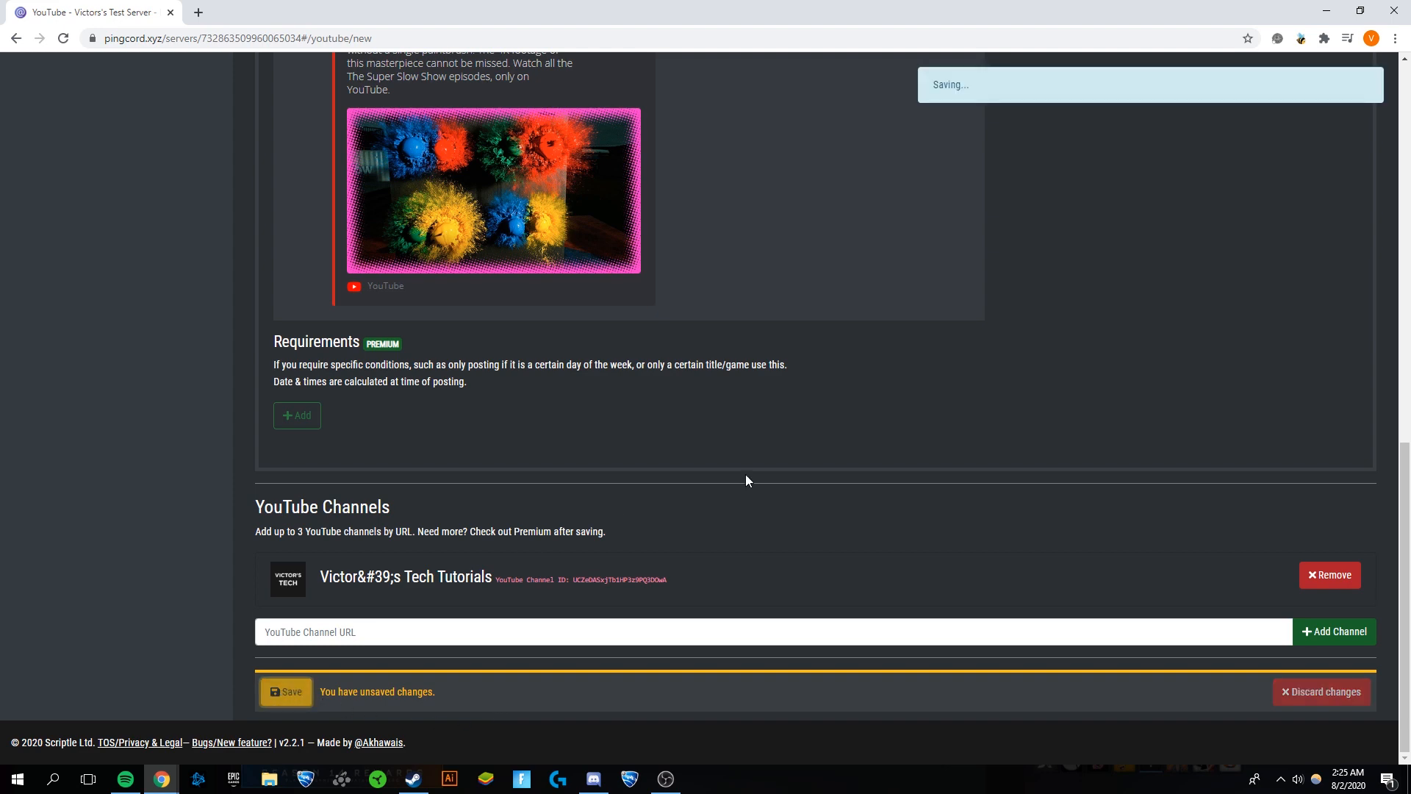
{"action": "left_click", "coordinate": [285, 691]}
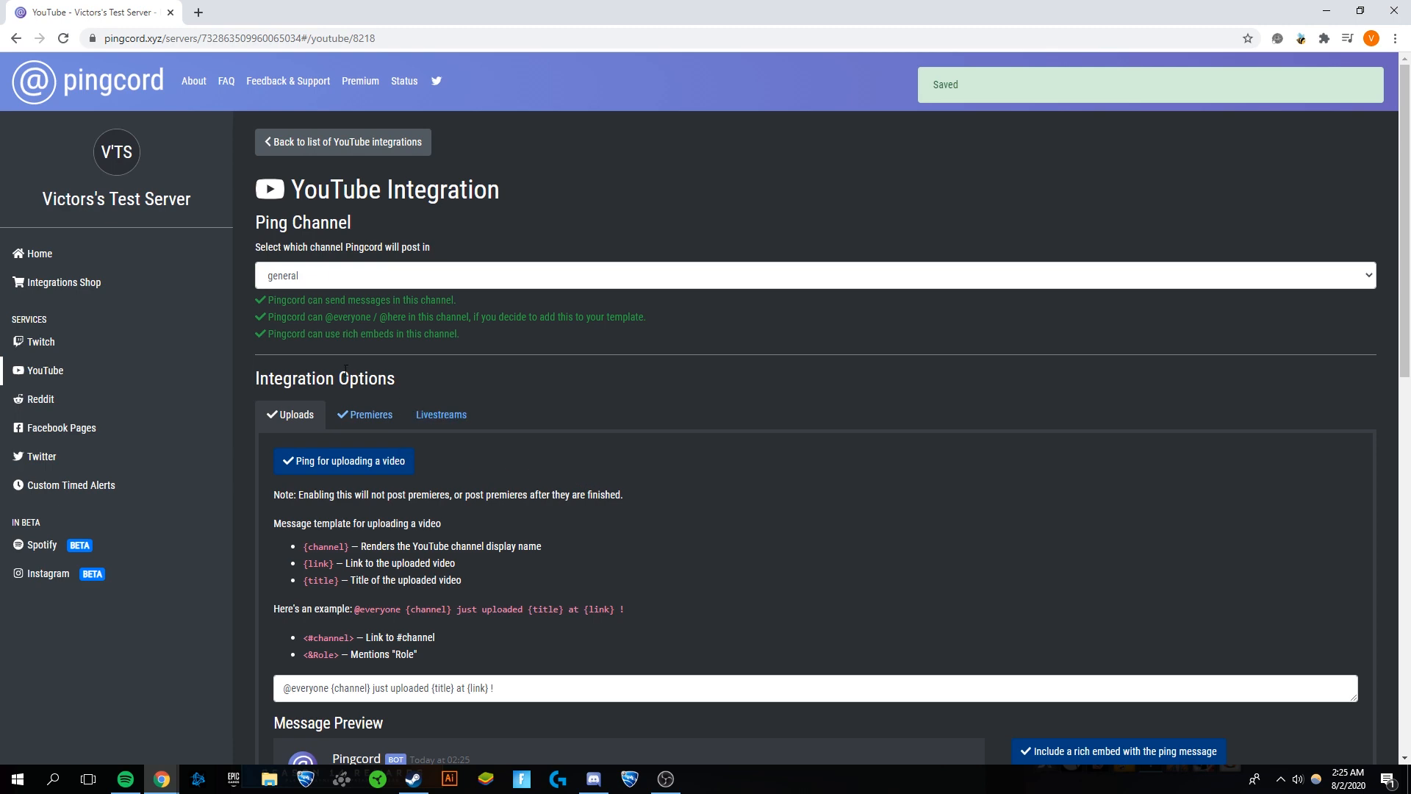
{"action": "scroll", "scroll_direction": "down", "scroll_amount": 3}
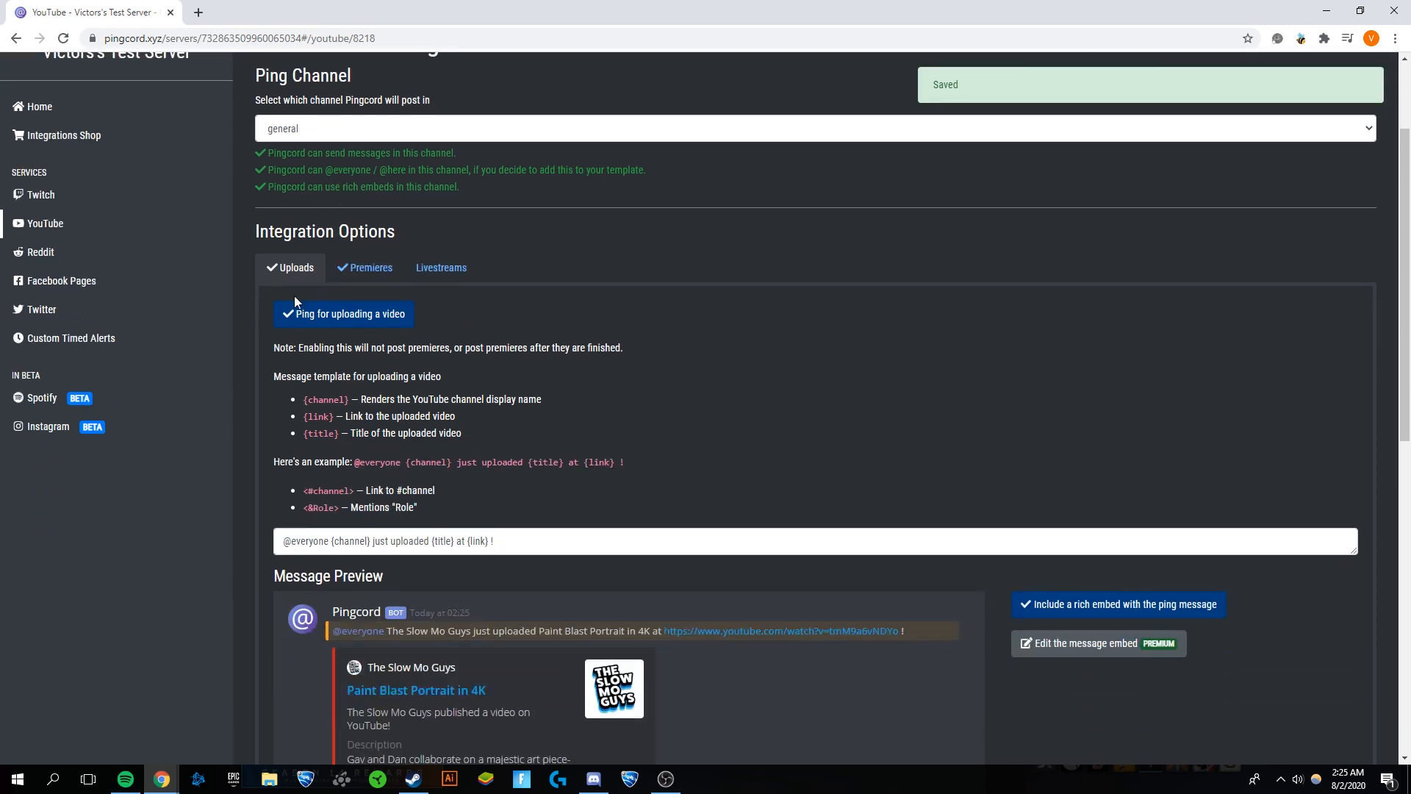
{"action": "scroll", "scroll_direction": "down", "scroll_amount": 3}
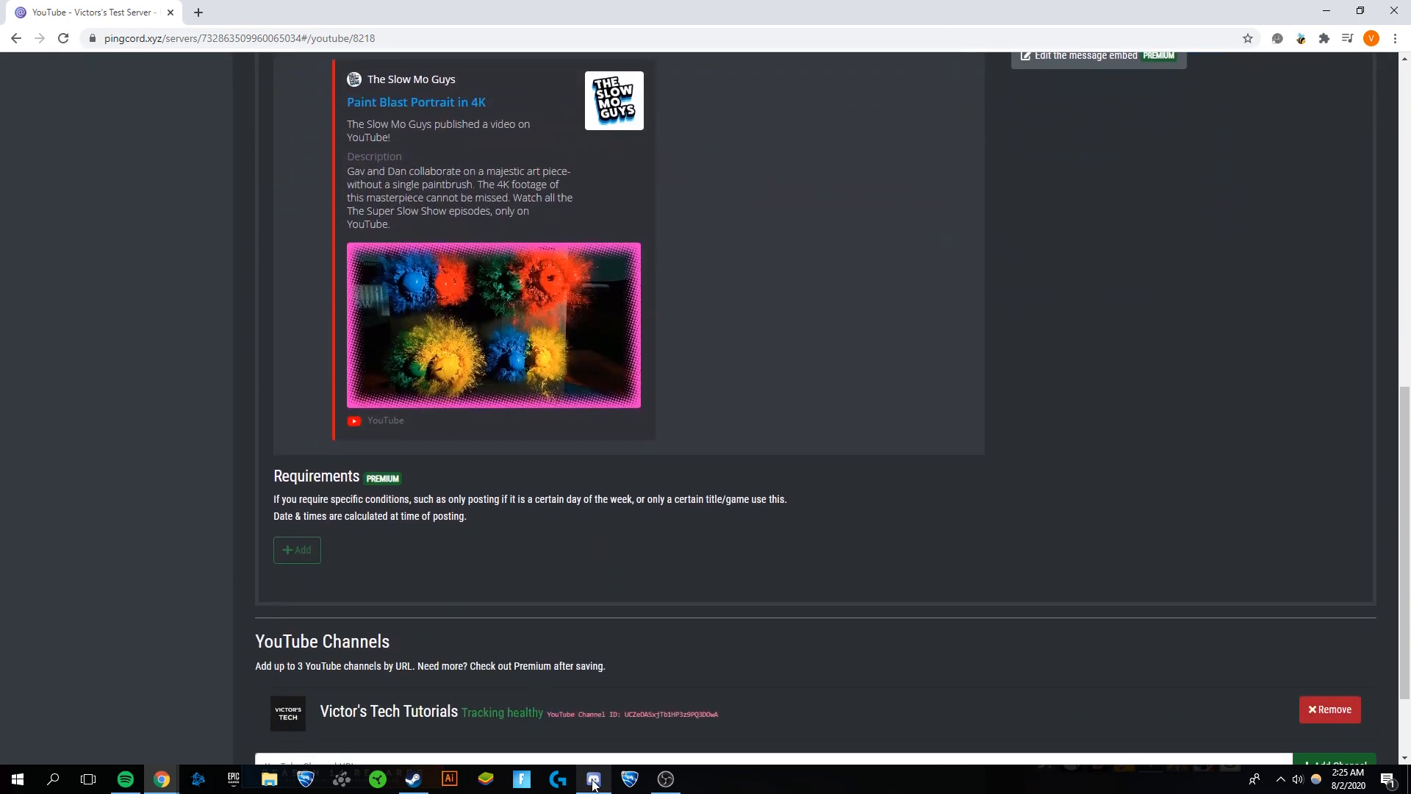
- Switch to Discord and view #general on Victors's Test Server
{"action": "left_click", "coordinate": [592, 778]}
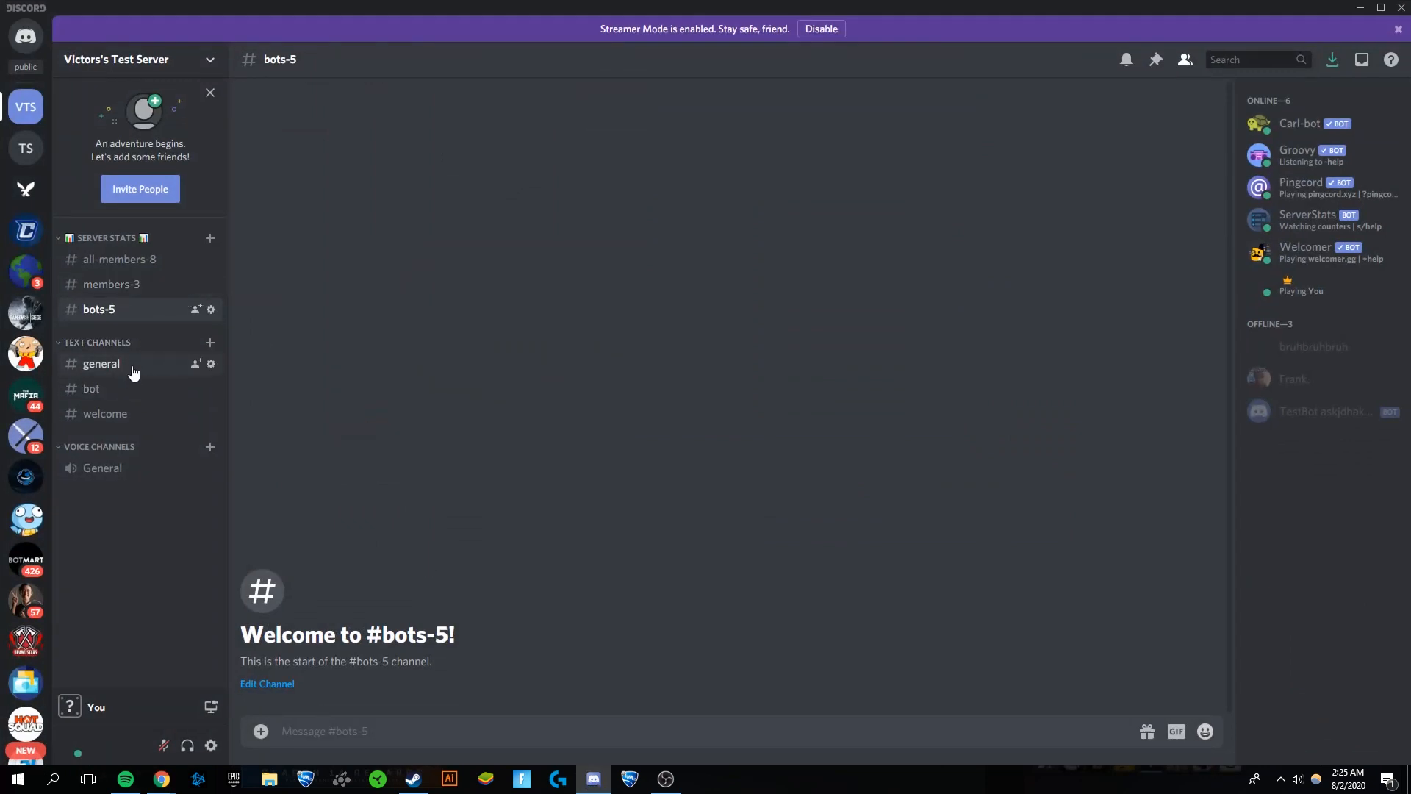
{"action": "left_click", "coordinate": [101, 364]}
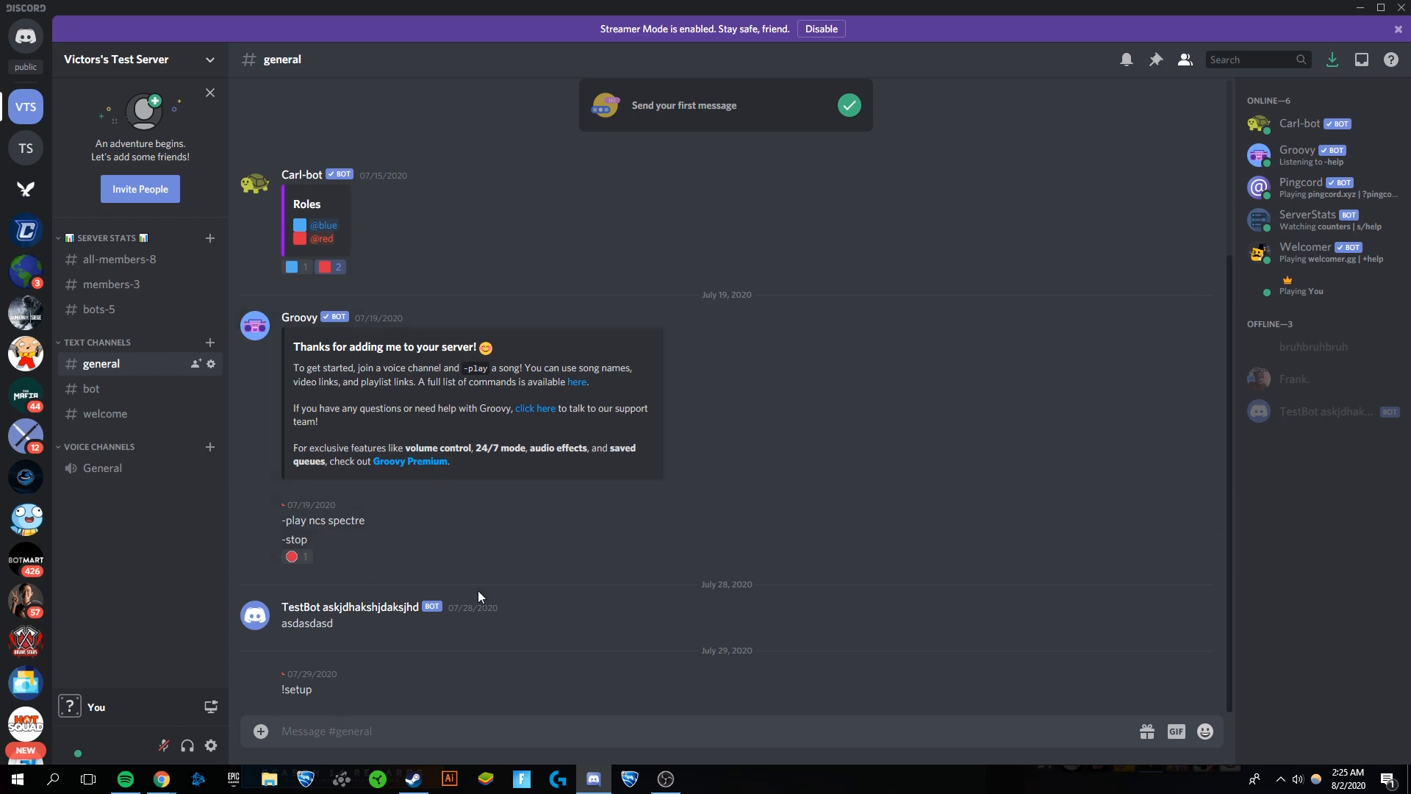
{"action": "mouse_move", "coordinate": [657, 594]}
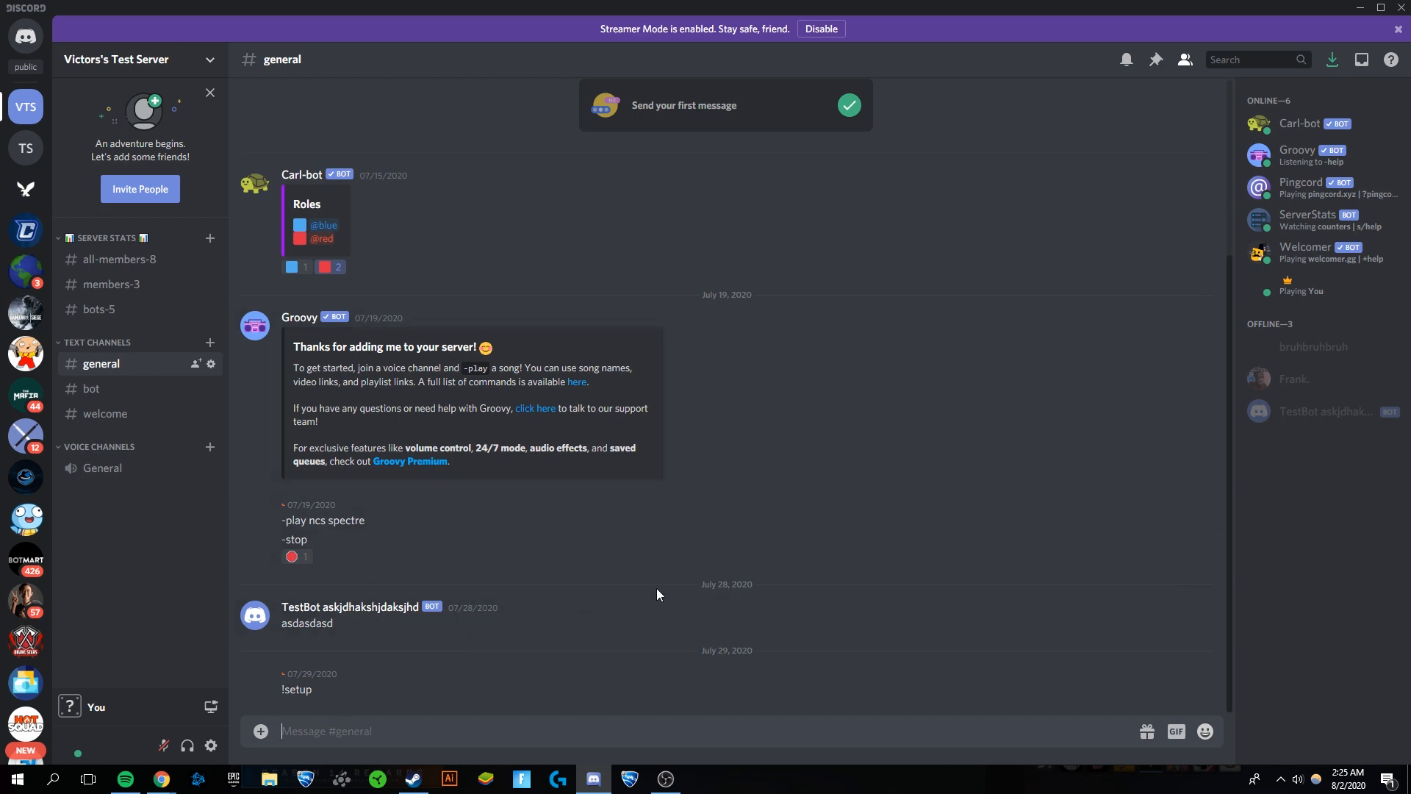